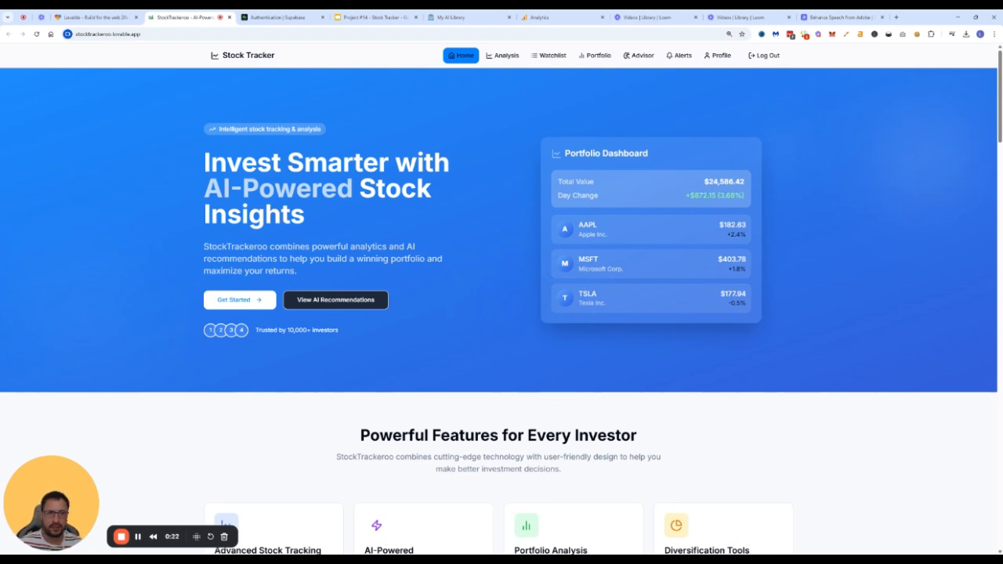
# - Switch from the Stock Trackeroo landing page to the 'Project #14 - Stock Tracker' slide deck
pyautogui.click(376, 16)
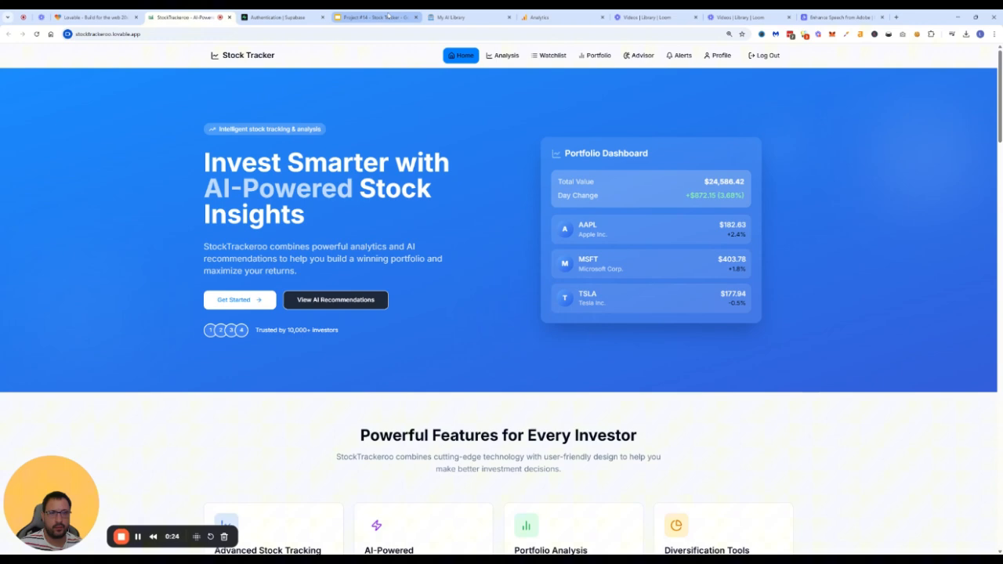
pyautogui.click(377, 15)
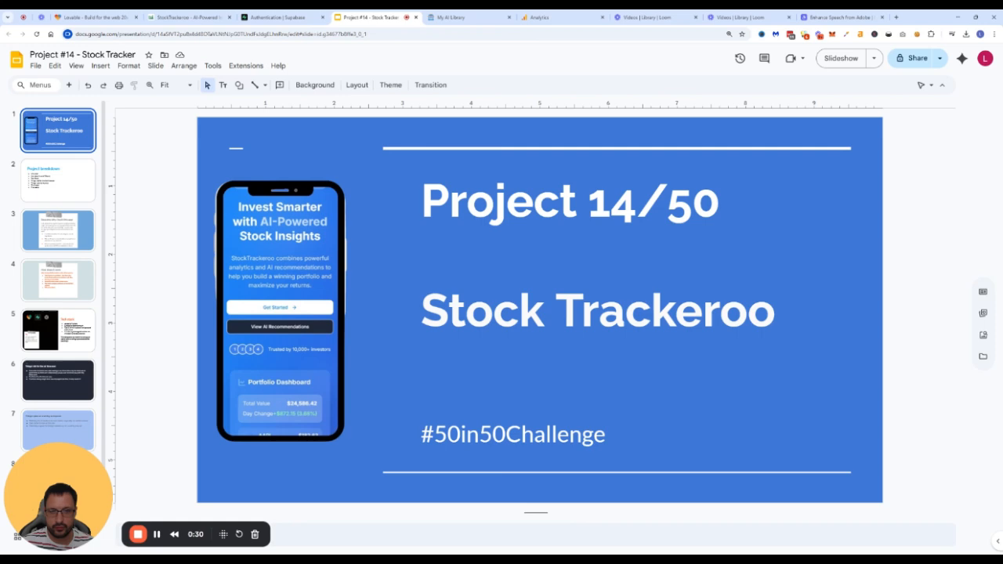
pyautogui.moveTo(160, 276)
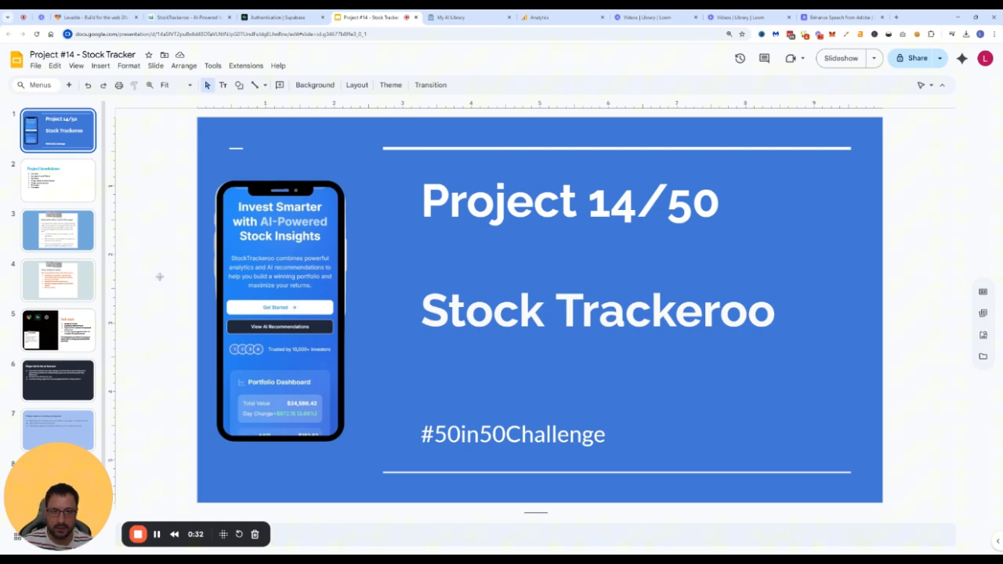
# - Show slide 2, 'Project breakdown', listing topics from 'Why this?' to 'Final score'
pyautogui.click(58, 179)
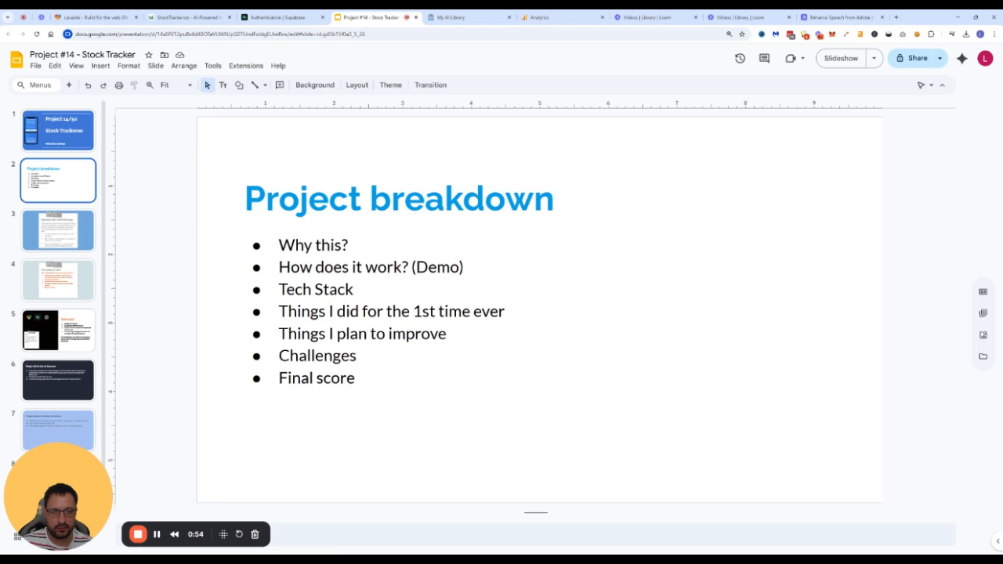
# - Show slide 3, 'Reasons why I built this app', on the hackathon and Robinhood watchlist
pyautogui.click(58, 229)
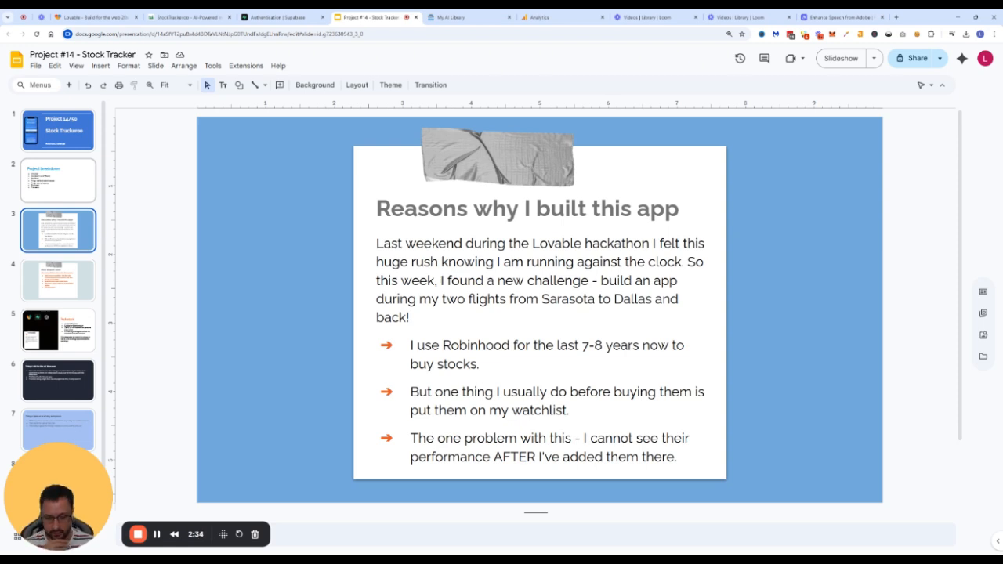
# - Show slide 4, 'How does it work', then bring the live Stock Trackeroo home page back up
pyautogui.click(58, 279)
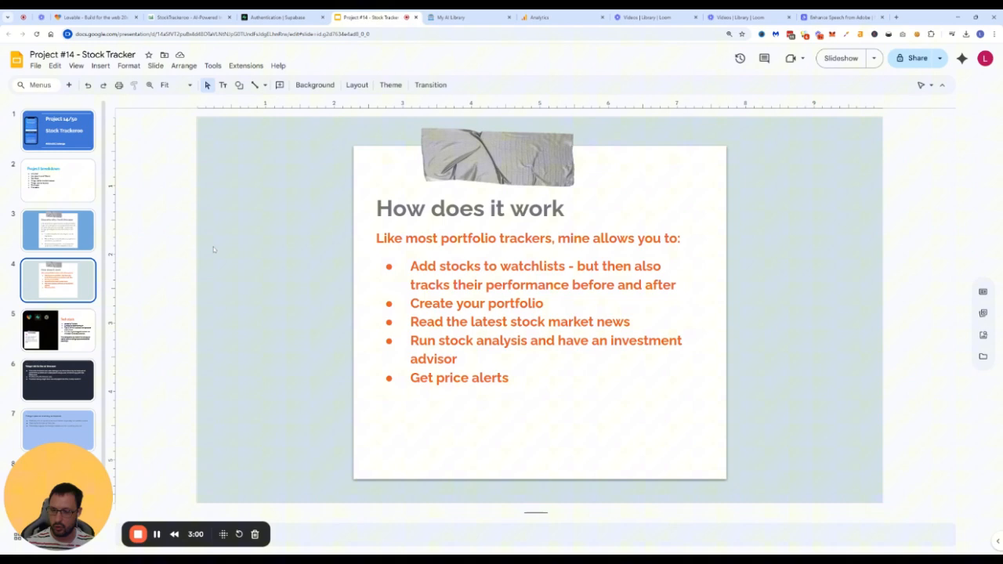
pyautogui.click(188, 16)
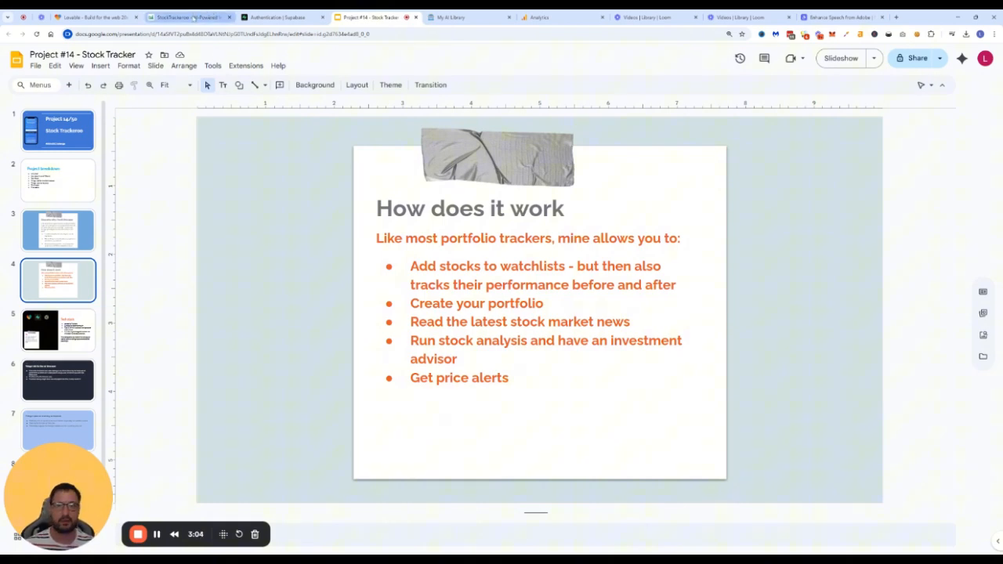
pyautogui.click(189, 15)
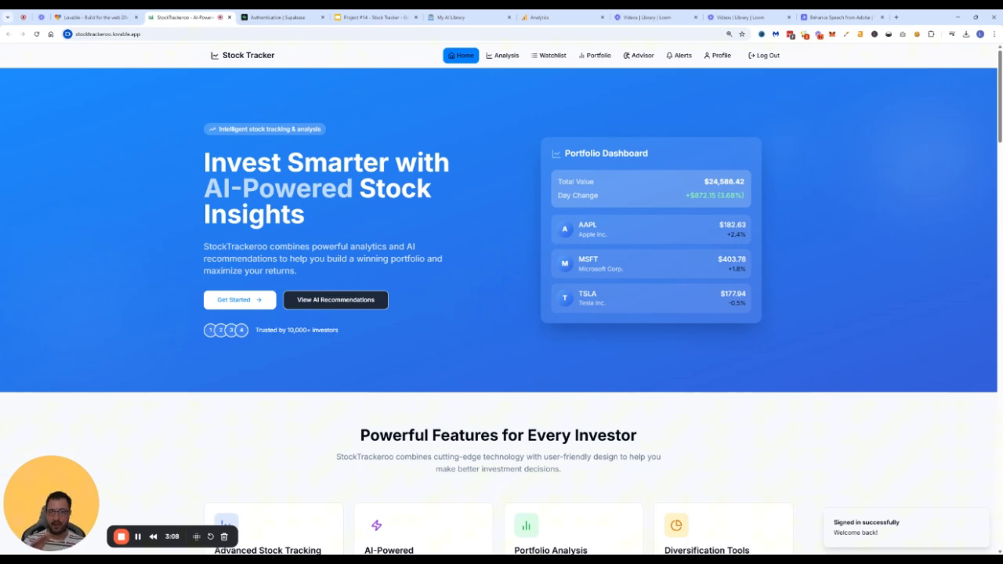
# - Scroll to the latest market news and switch it to Crypto, then Mergers stories
pyautogui.scroll(-3)
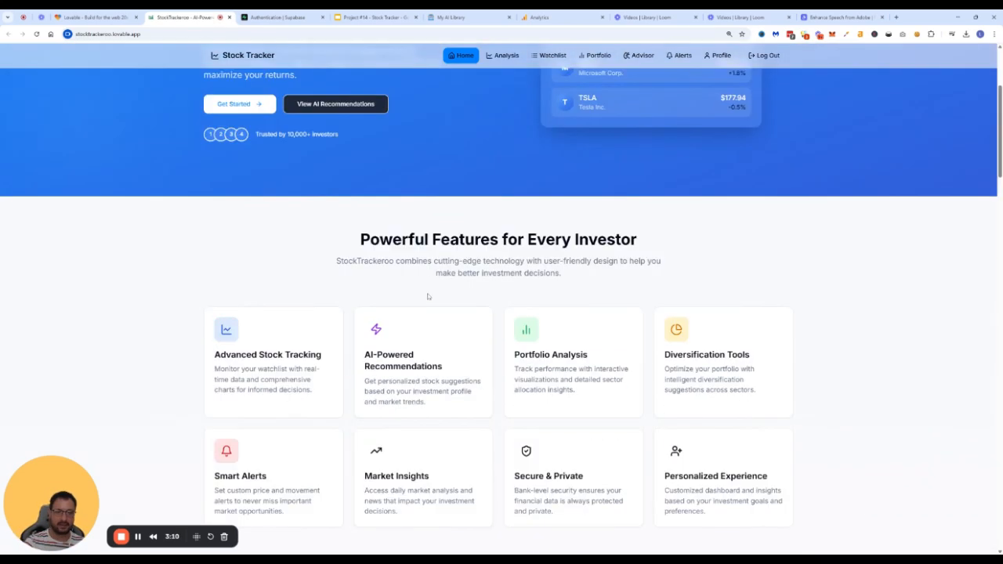
pyautogui.scroll(3)
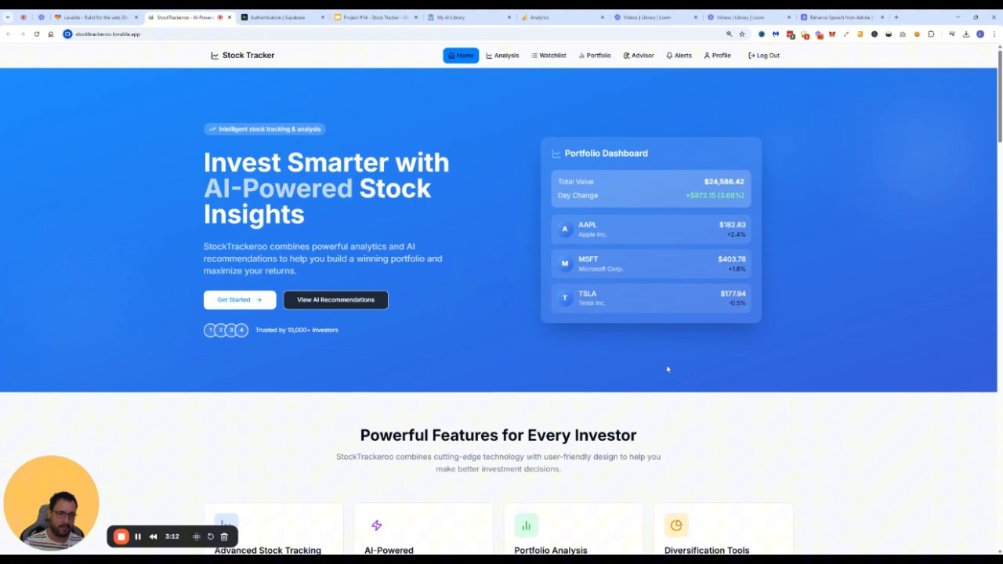
pyautogui.scroll(-3)
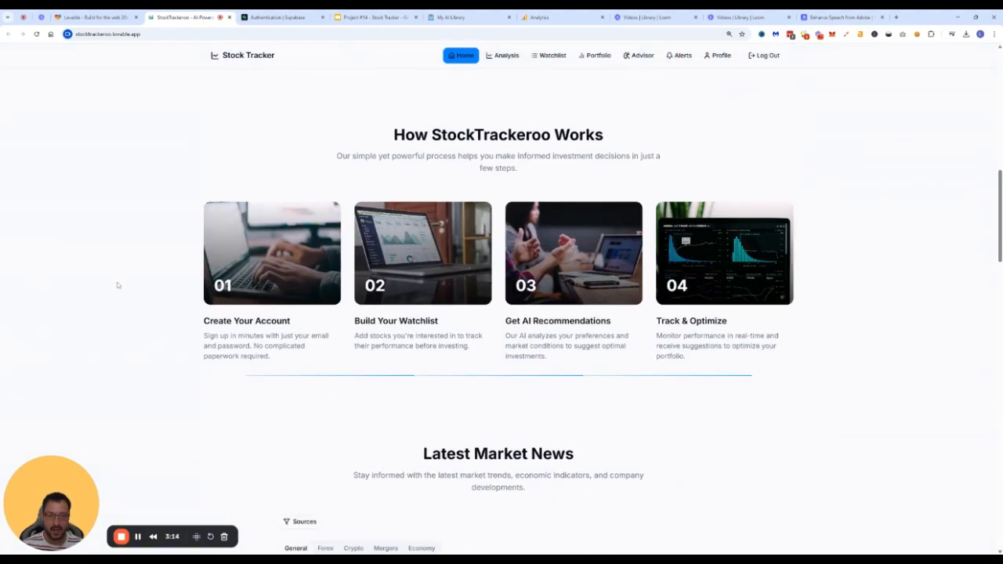
pyautogui.scroll(-3)
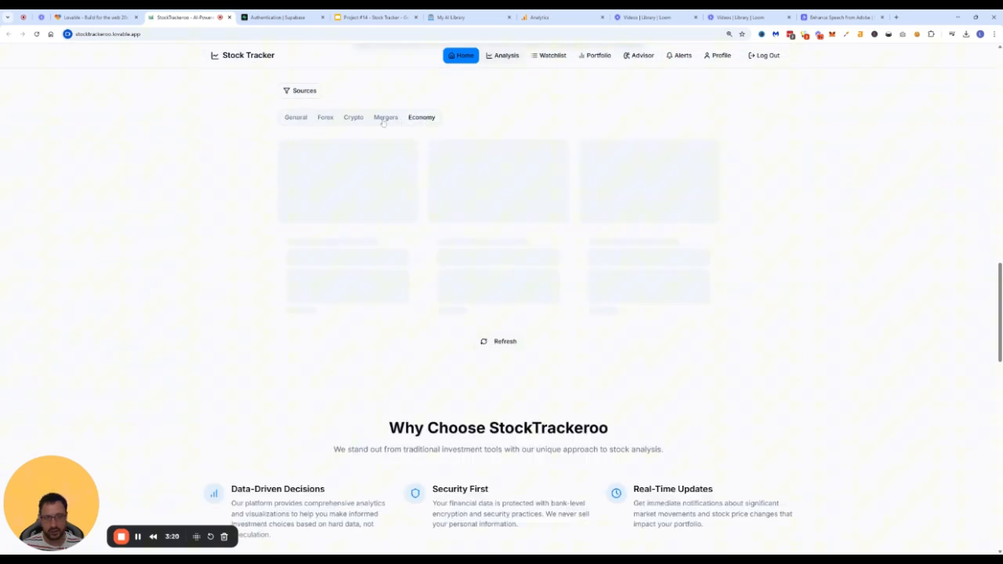
pyautogui.click(355, 116)
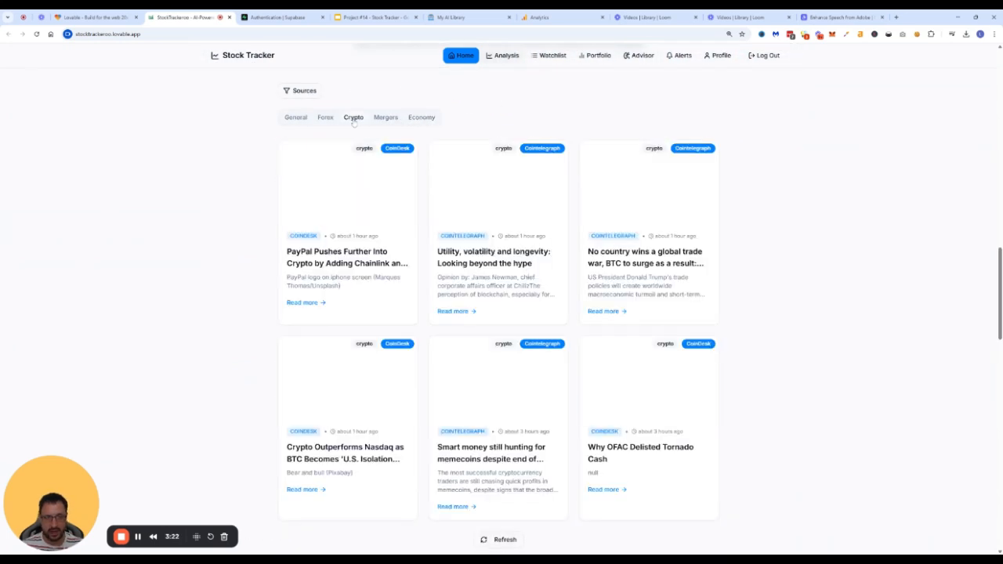
pyautogui.click(385, 116)
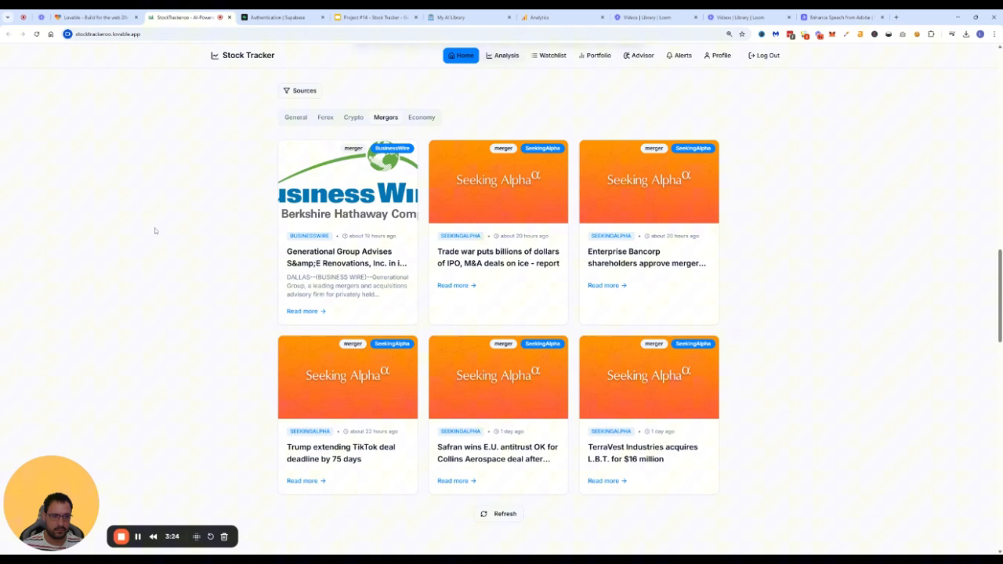
# - Scroll through the testimonials and sign-up banner, then back to the top hero section
pyautogui.scroll(-3)
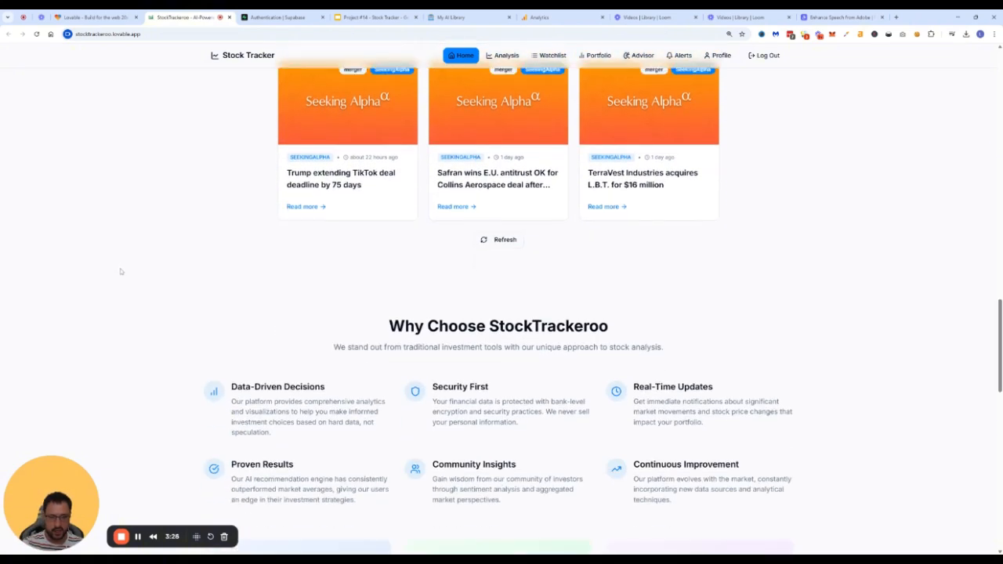
pyautogui.scroll(-3)
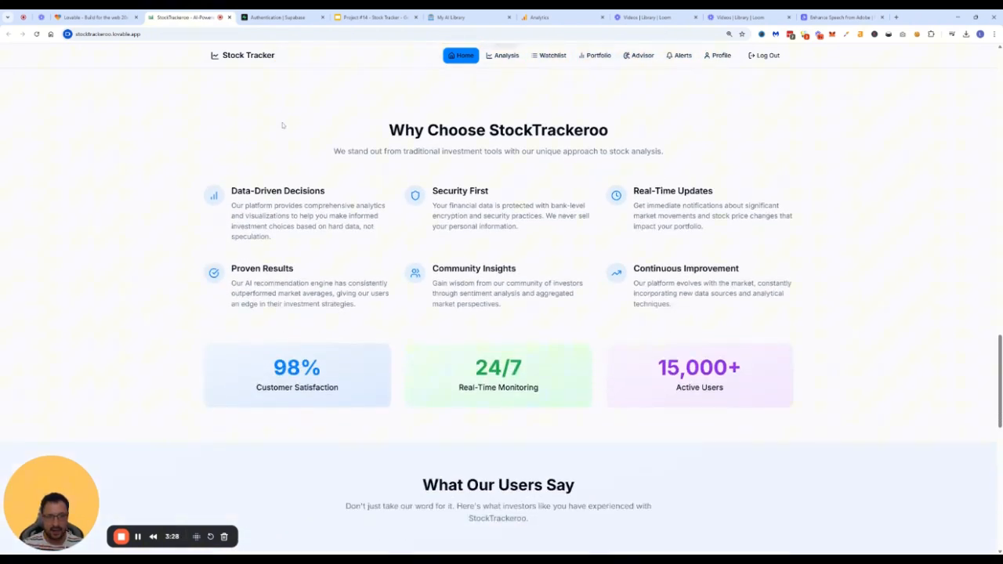
pyautogui.scroll(-3)
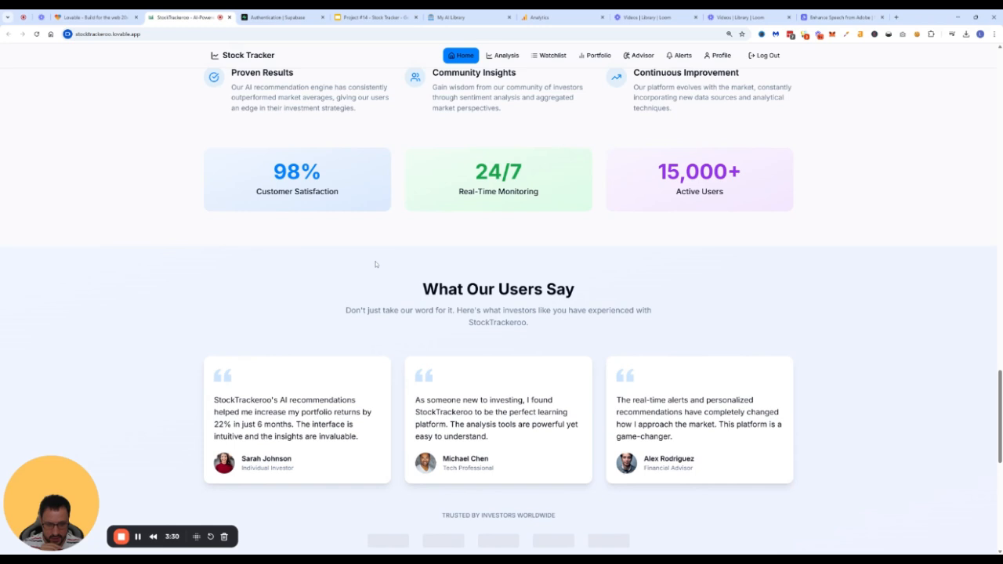
pyautogui.scroll(-3)
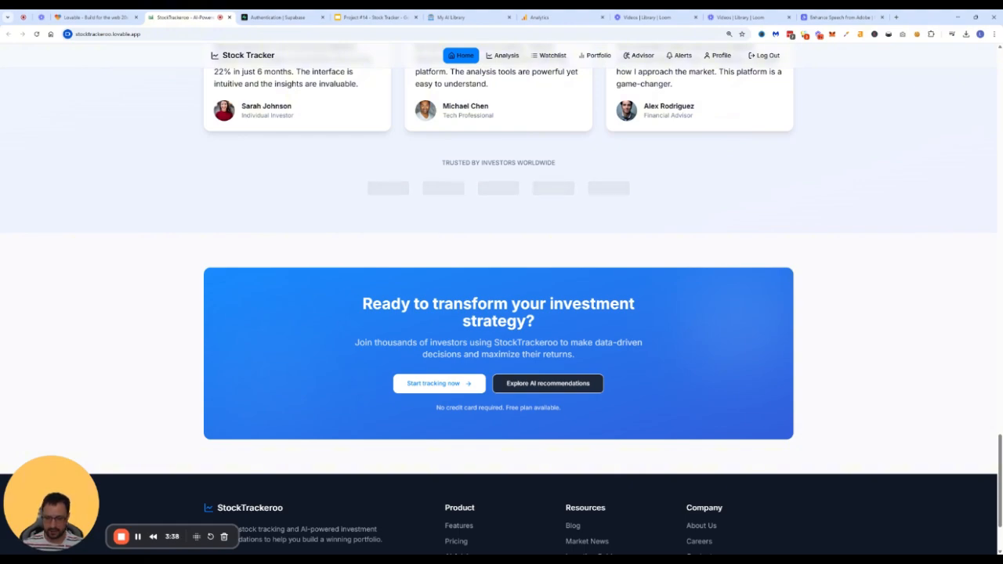
pyautogui.scroll(3)
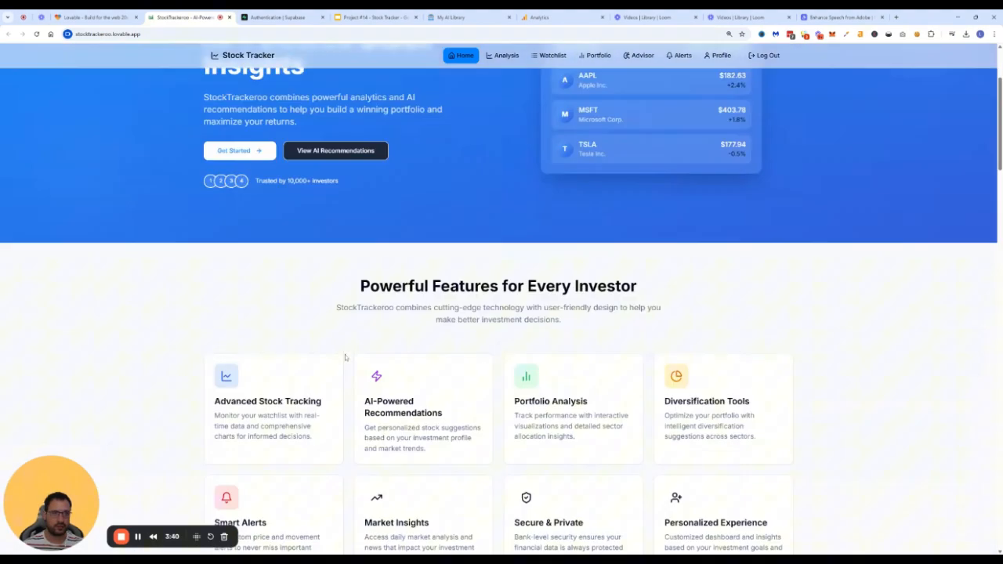
pyautogui.scroll(3)
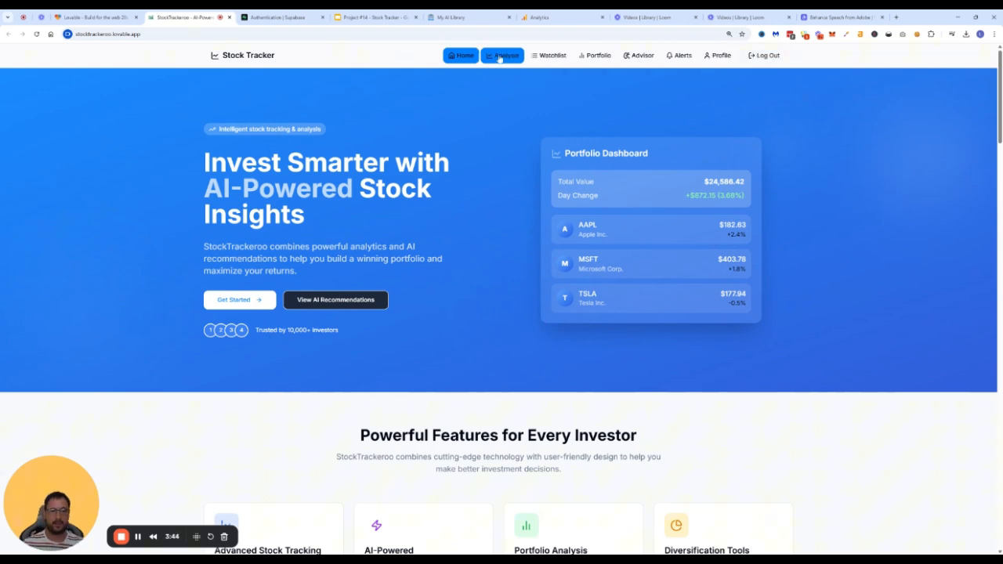
# - On the Stock Analysis page, search AAPL to show Apple Inc's price info, key statistics and history
pyautogui.click(505, 55)
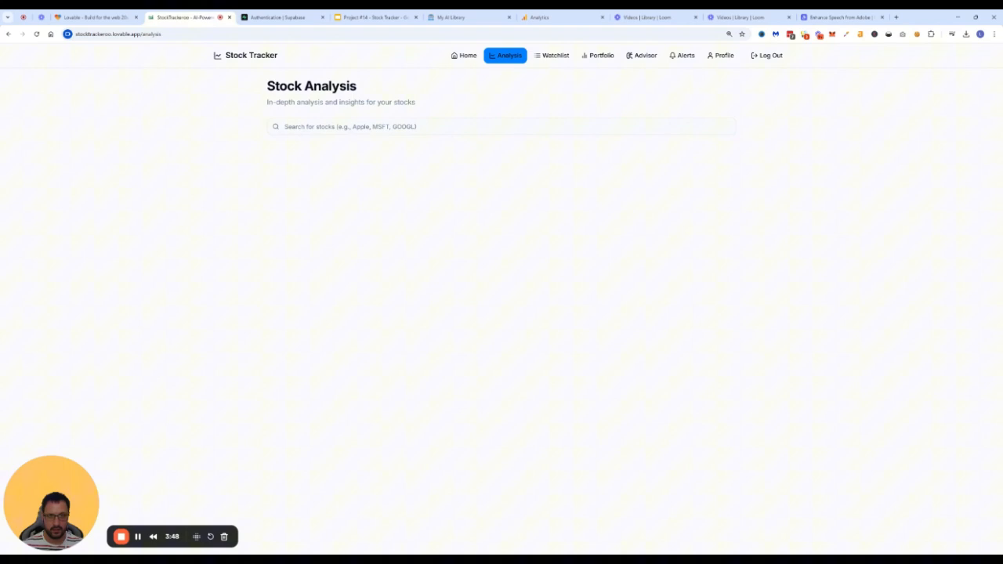
pyautogui.click(502, 125)
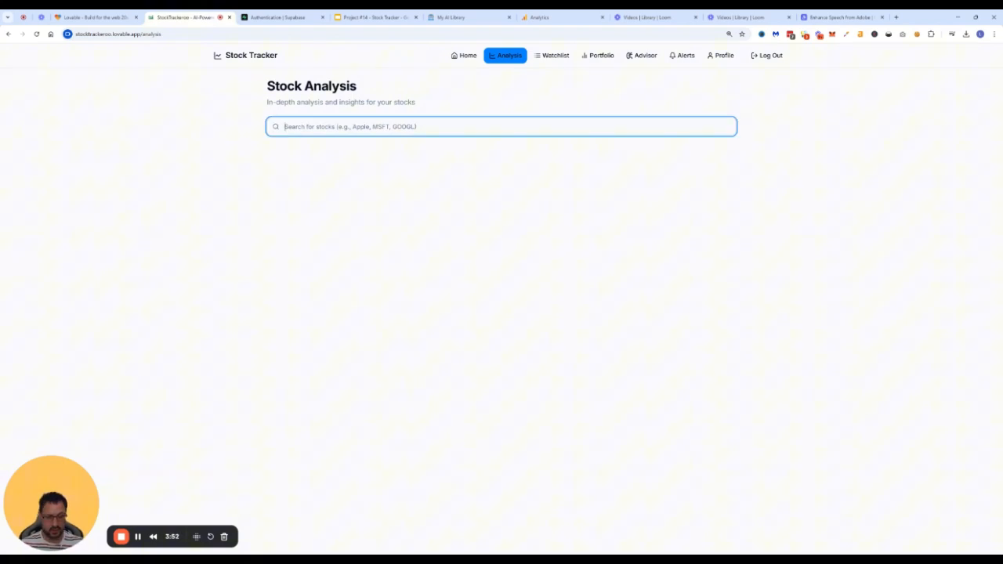
pyautogui.write('AAPL')
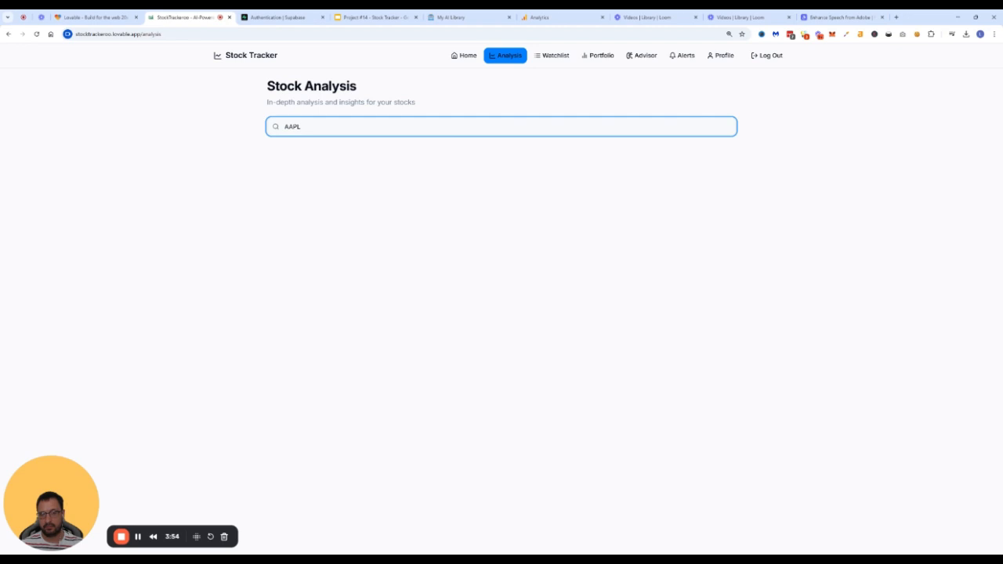
pyautogui.write('AAPL')
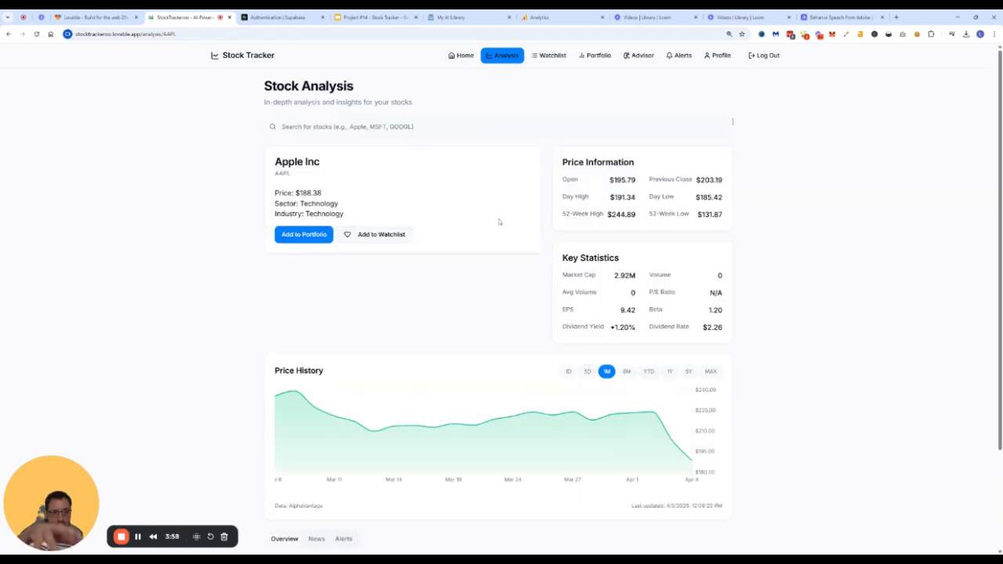
# - Switch the AAPL chart through 6M, 5D and 1D ranges, then scroll to the analysis and news tabs
pyautogui.scroll(-3)
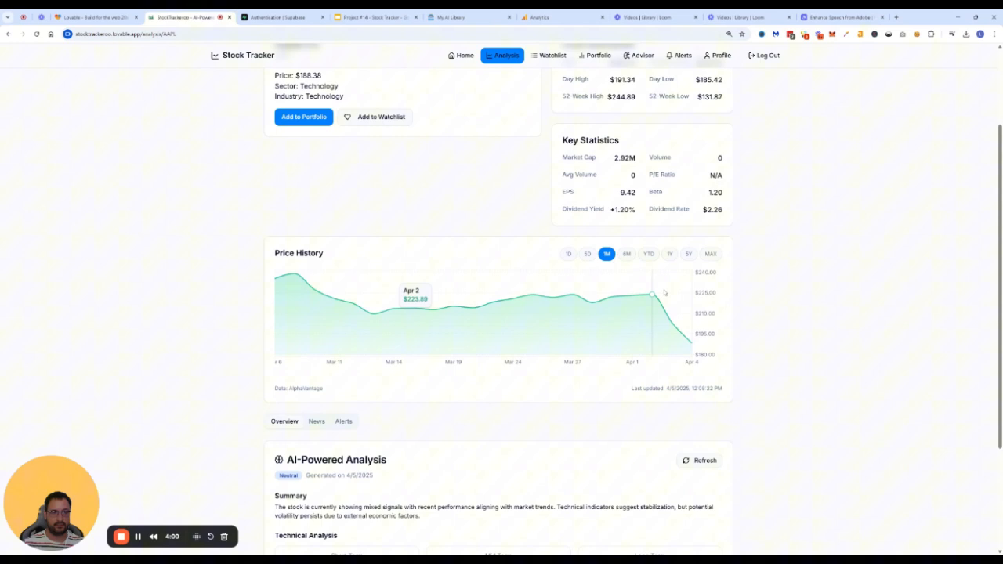
pyautogui.click(627, 254)
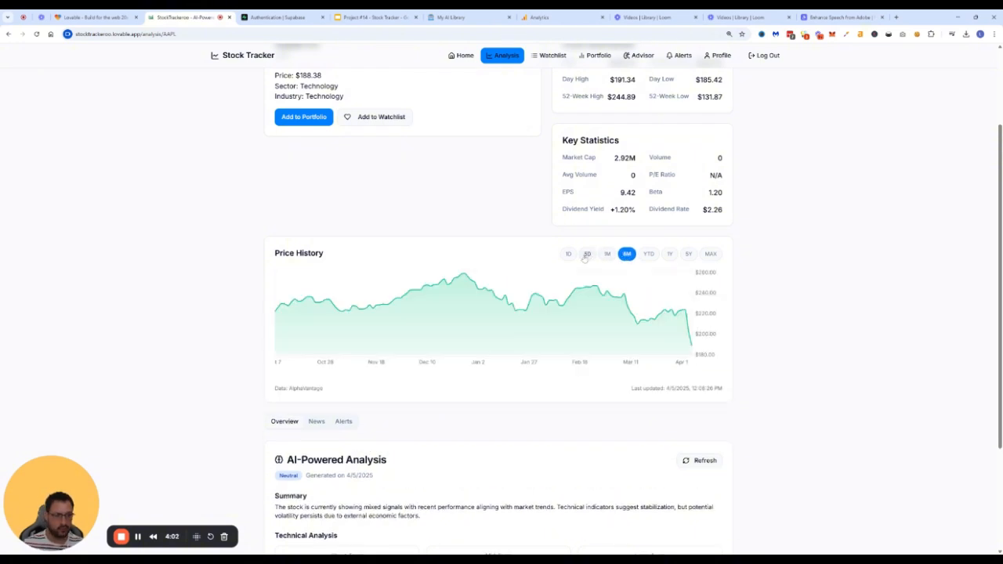
pyautogui.click(586, 254)
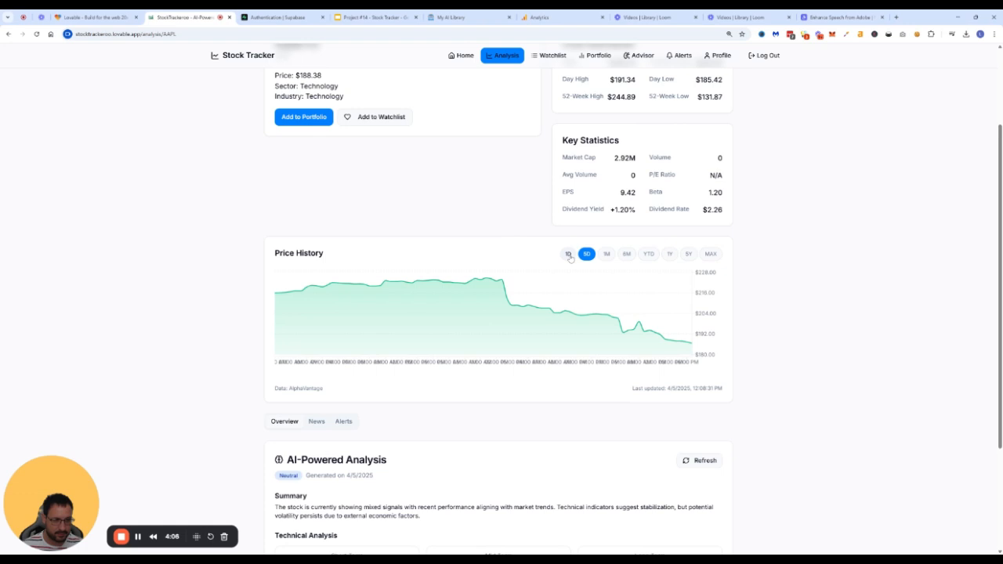
pyautogui.click(568, 254)
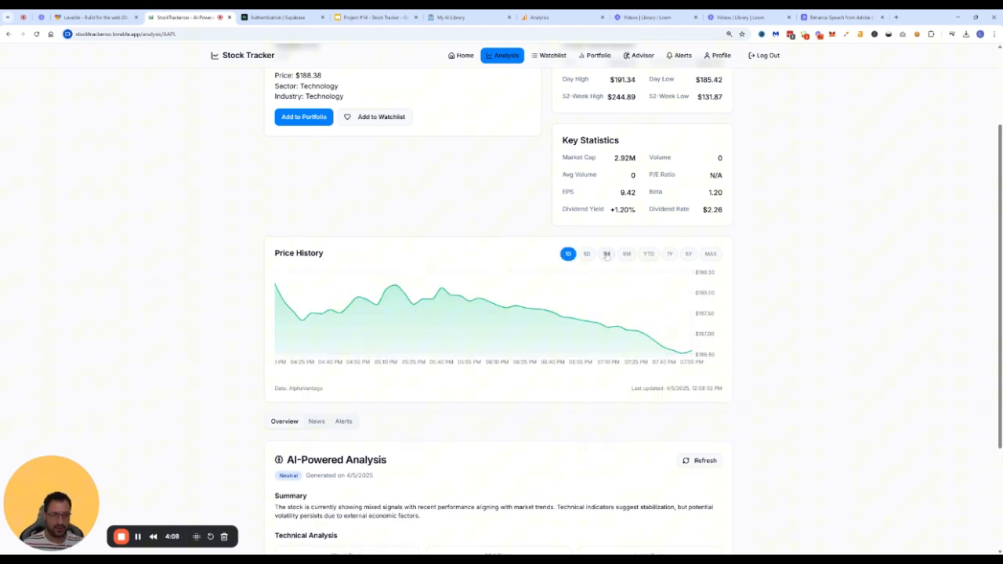
pyautogui.scroll(-3)
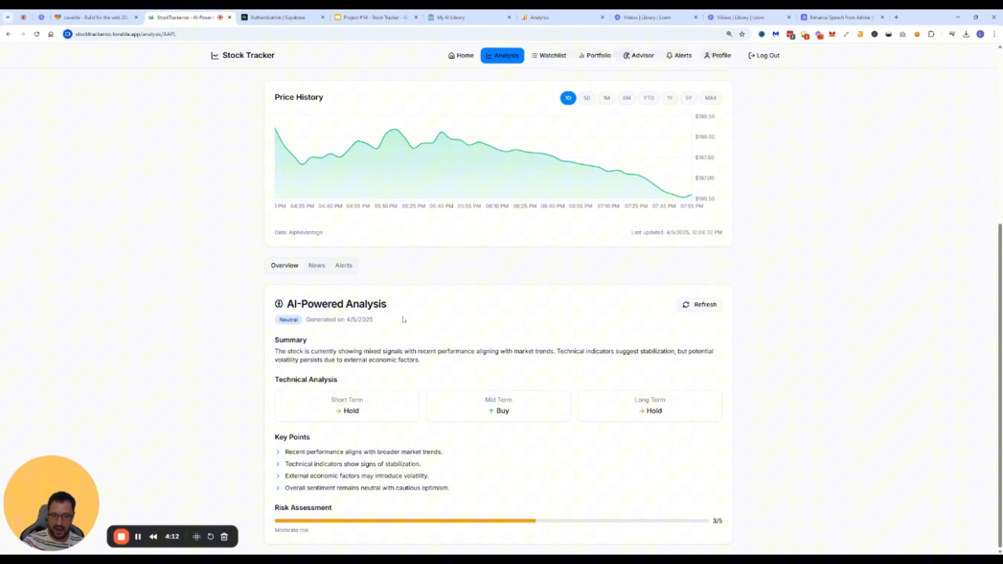
pyautogui.moveTo(391, 410)
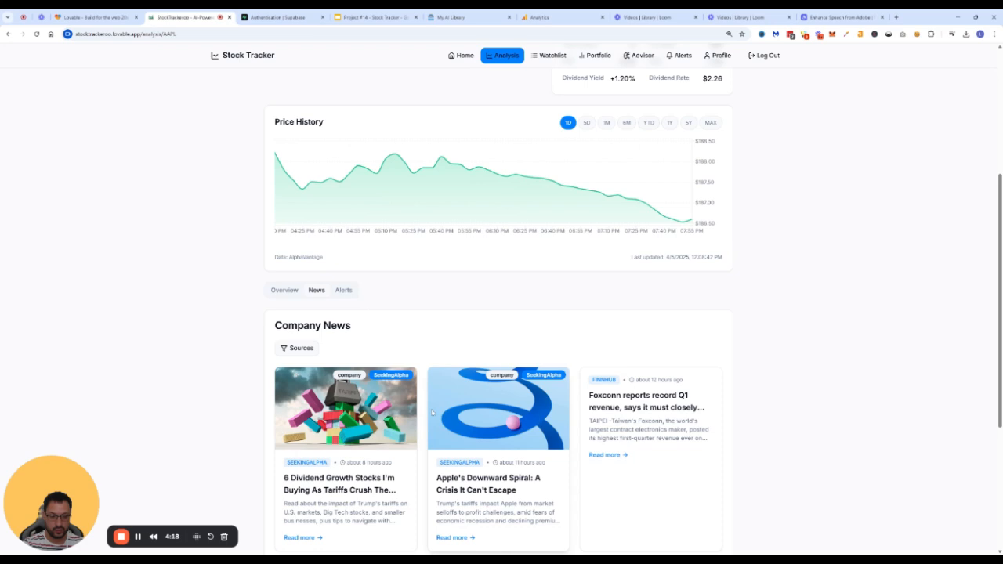
pyautogui.scroll(-3)
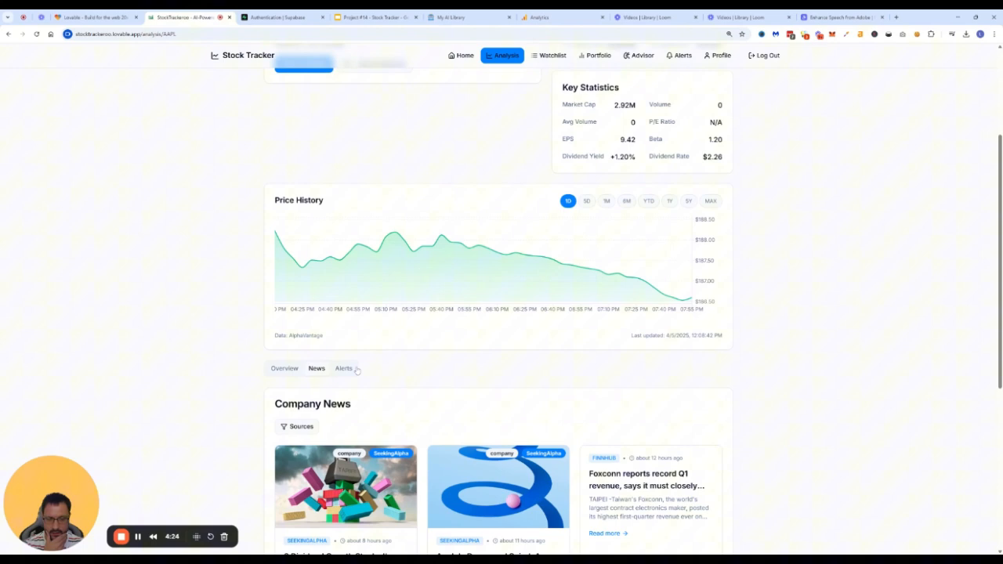
# - Create a Price Above $200 alert for AAPL and view it on the Price Alerts page beside the MSFT alert
pyautogui.click(343, 369)
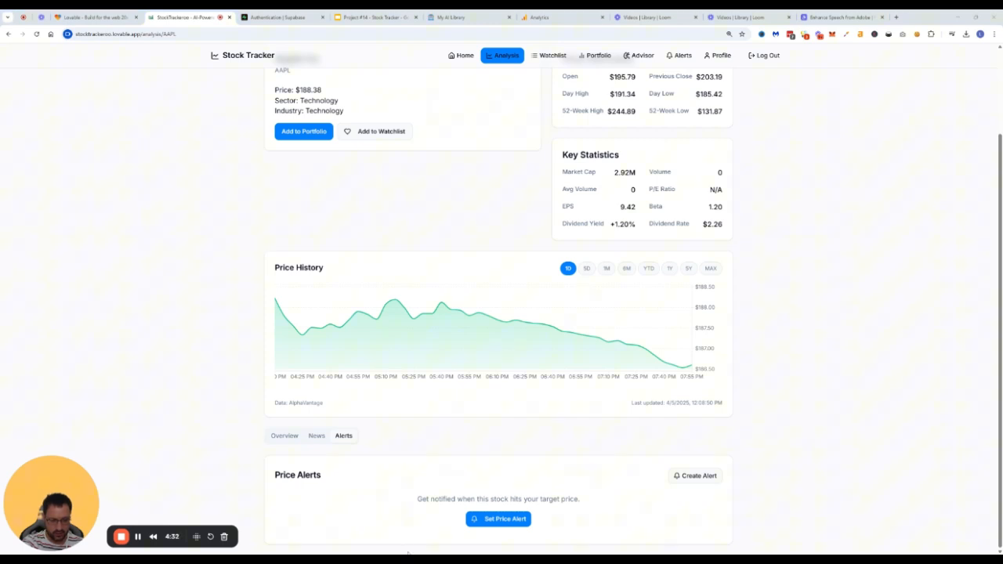
pyautogui.click(499, 519)
pyautogui.write('200')
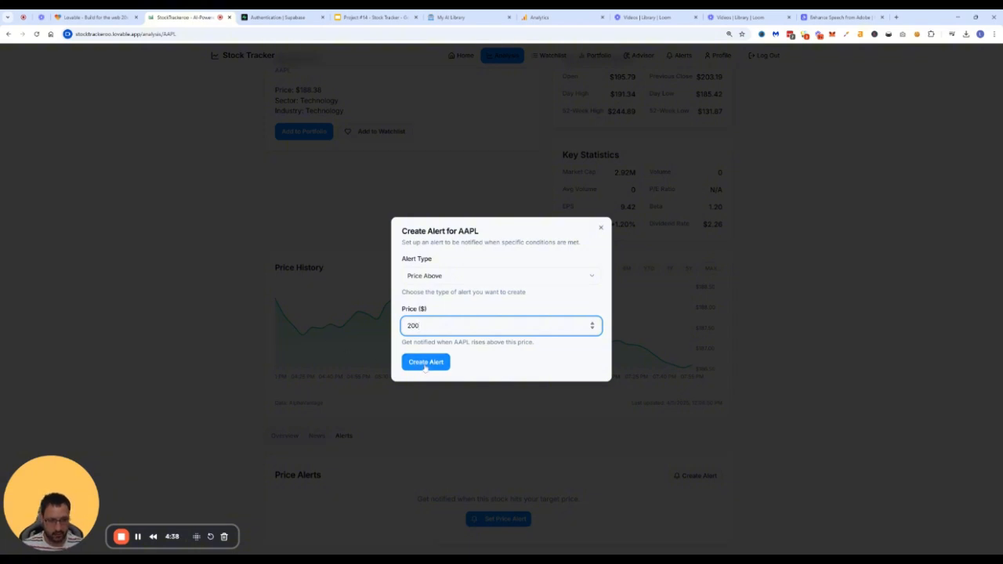
pyautogui.click(426, 362)
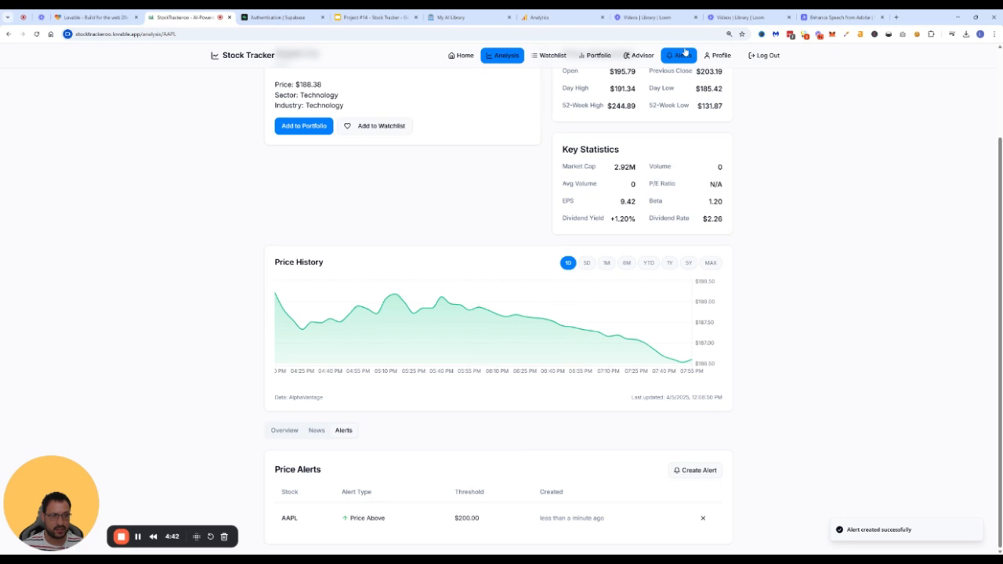
pyautogui.click(680, 55)
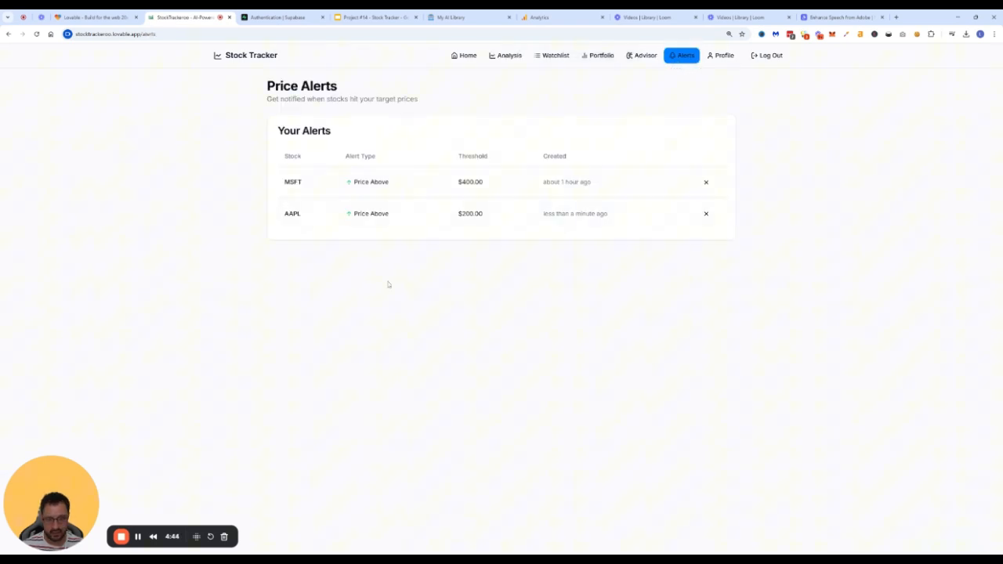
pyautogui.moveTo(328, 263)
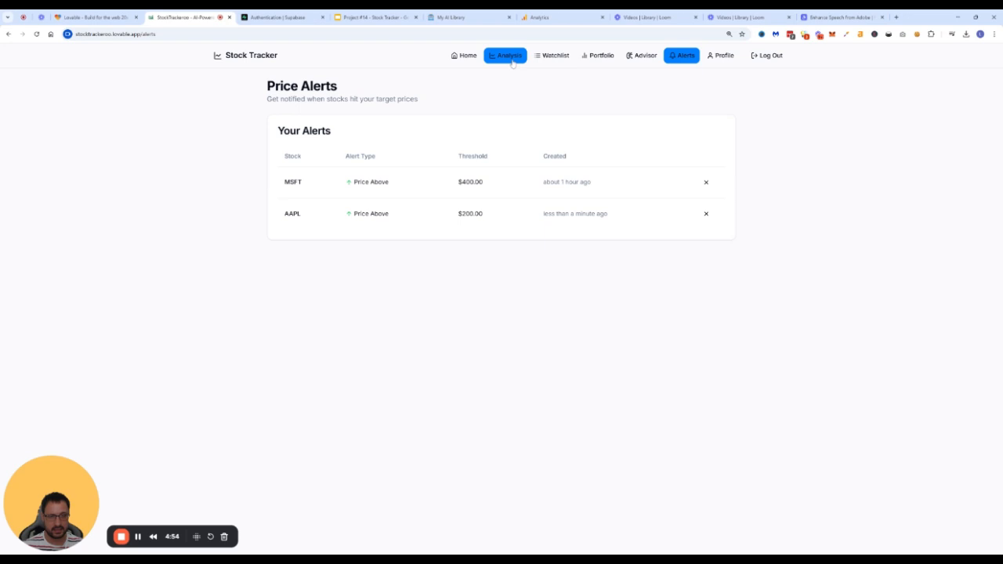
# - Show the watchlist with MSFT and TSLA, briefly bringing up and dismissing the TSLA alert form
pyautogui.click(552, 55)
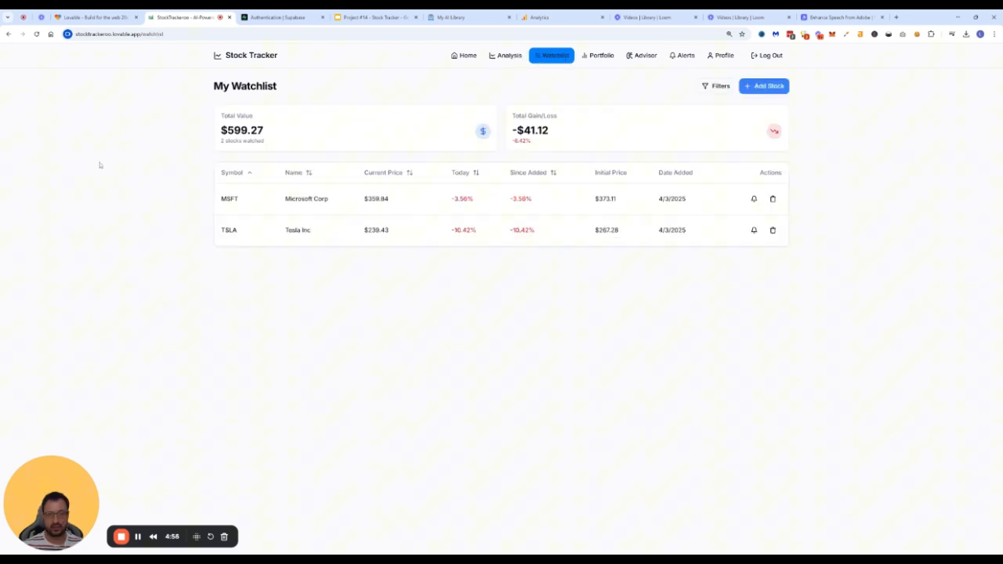
pyautogui.moveTo(565, 130)
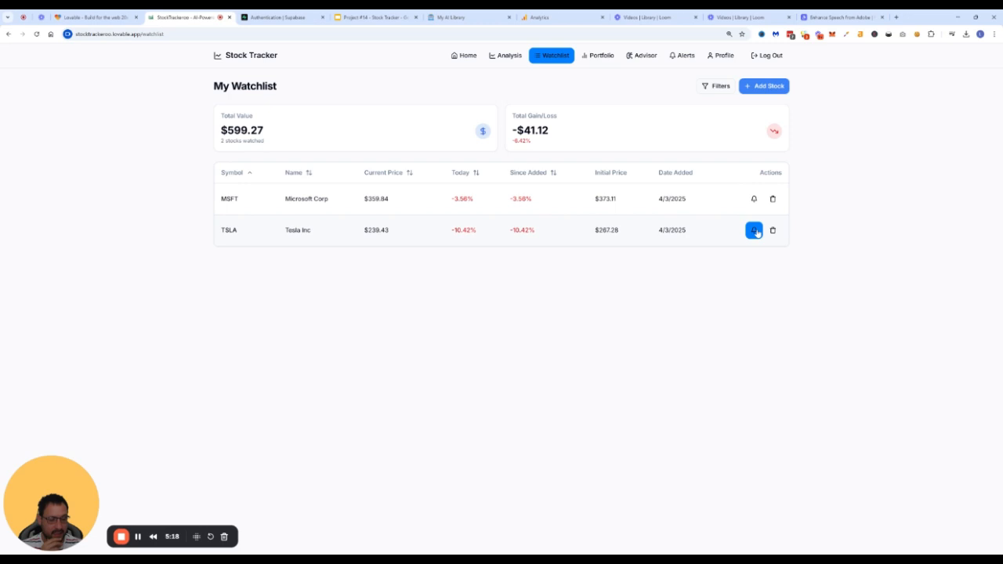
pyautogui.click(754, 229)
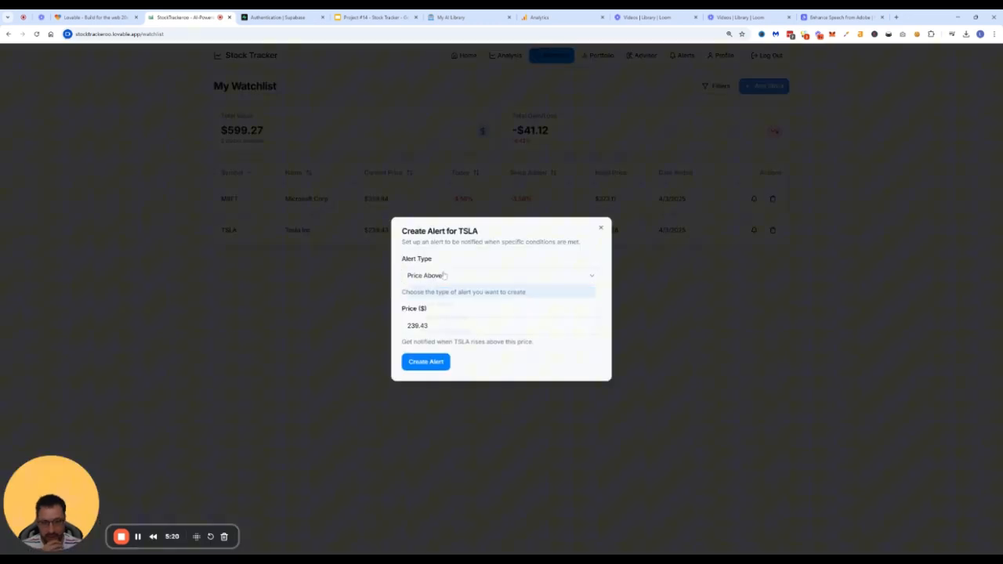
pyautogui.click(502, 276)
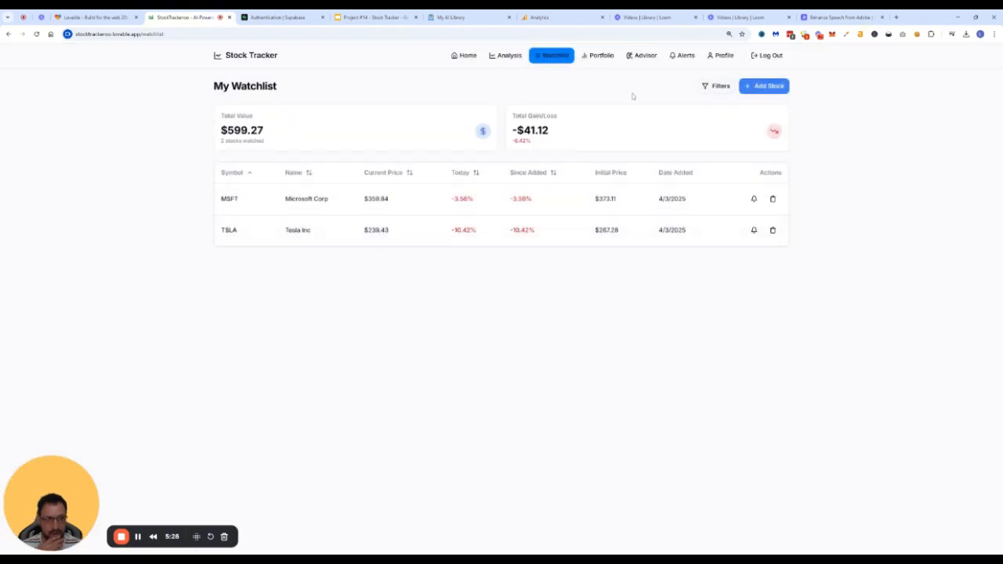
# - Show the Portfolio overview ($651.96 value, $78.56 profit) and its AAPL and TSLA holdings
pyautogui.click(597, 55)
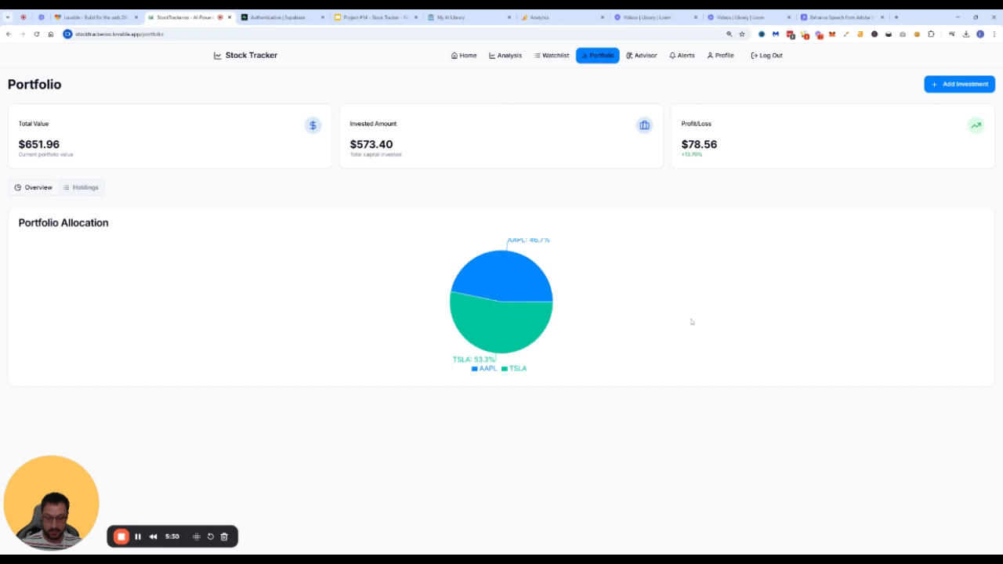
pyautogui.moveTo(762, 260)
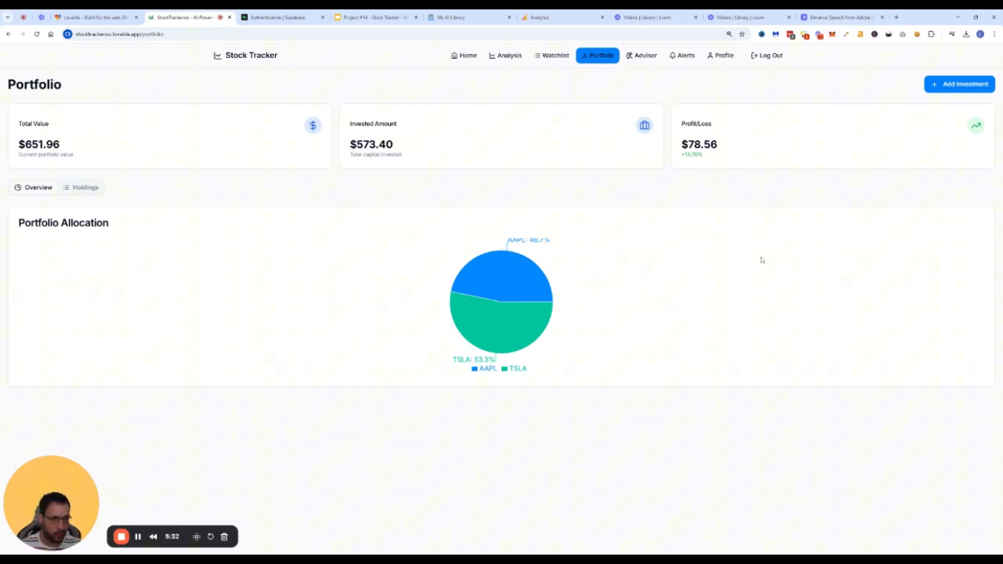
pyautogui.moveTo(238, 197)
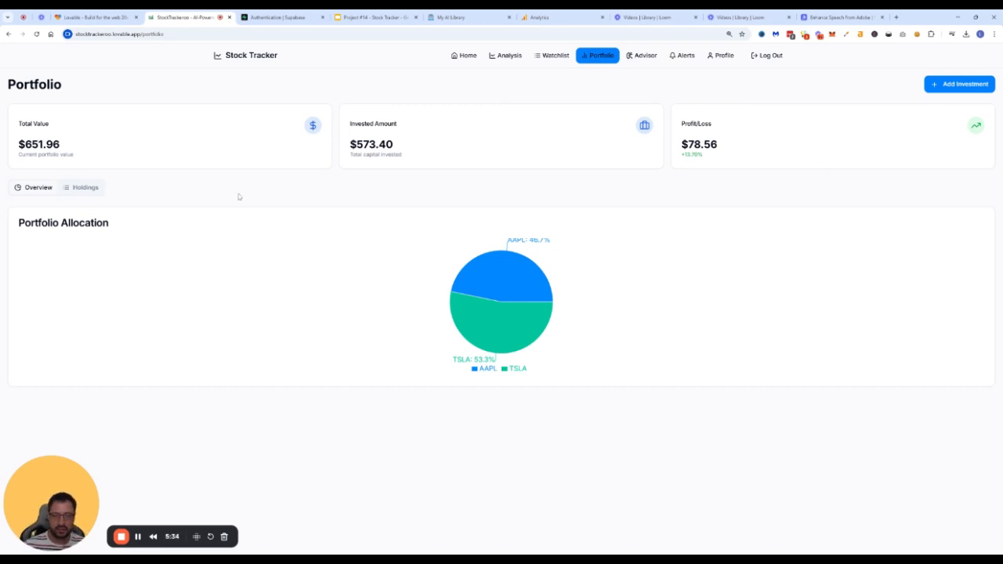
pyautogui.click(84, 188)
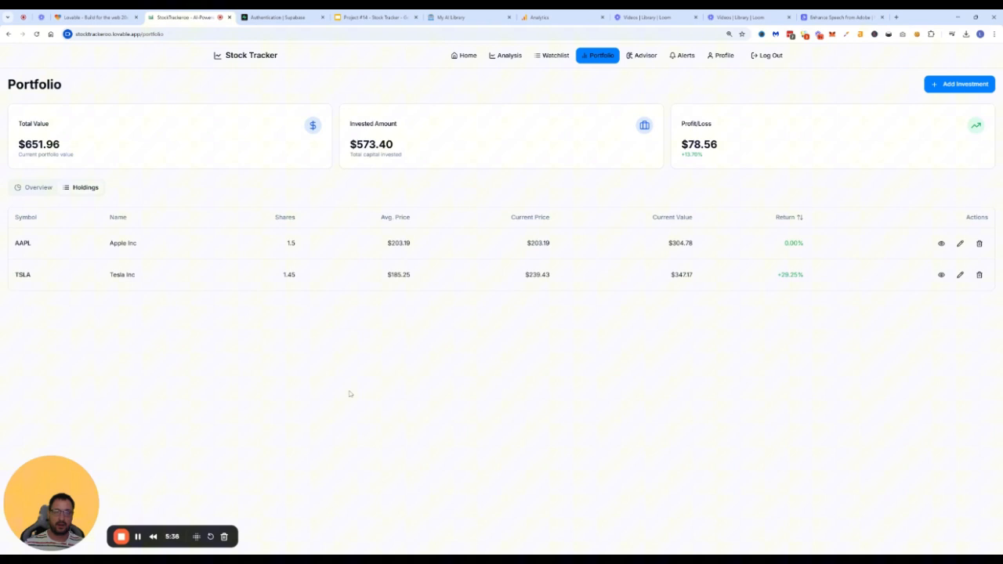
pyautogui.moveTo(348, 381)
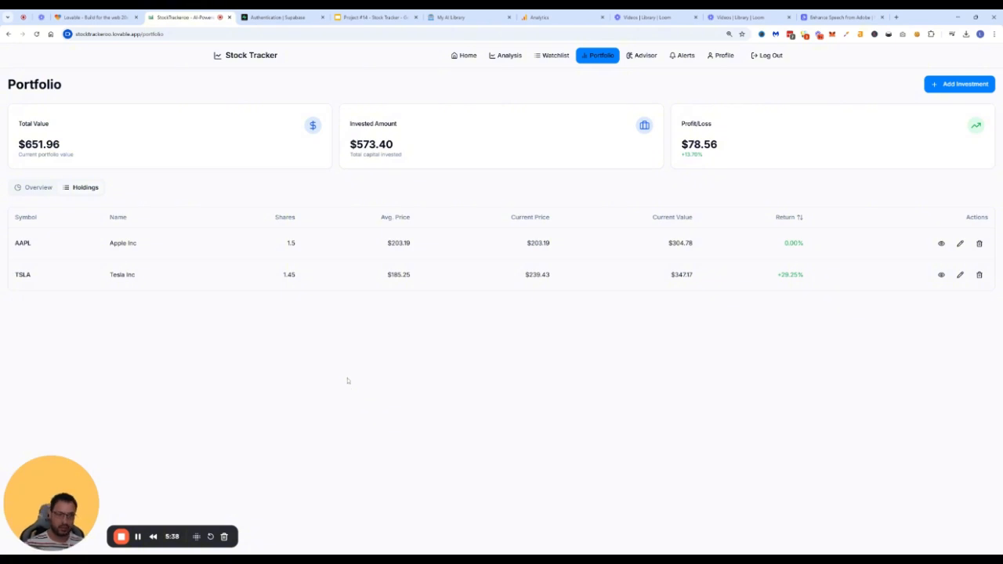
pyautogui.moveTo(320, 361)
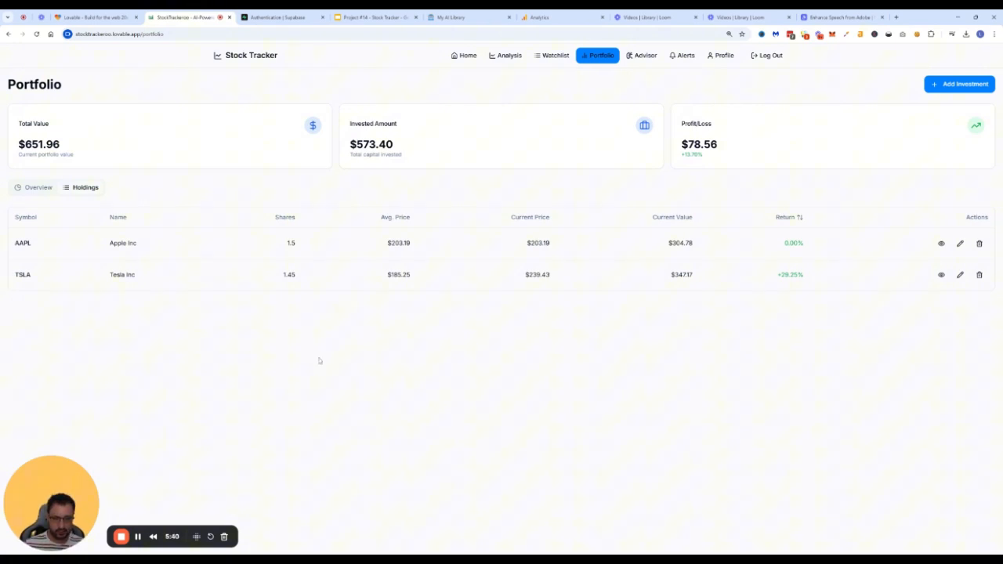
pyautogui.moveTo(321, 337)
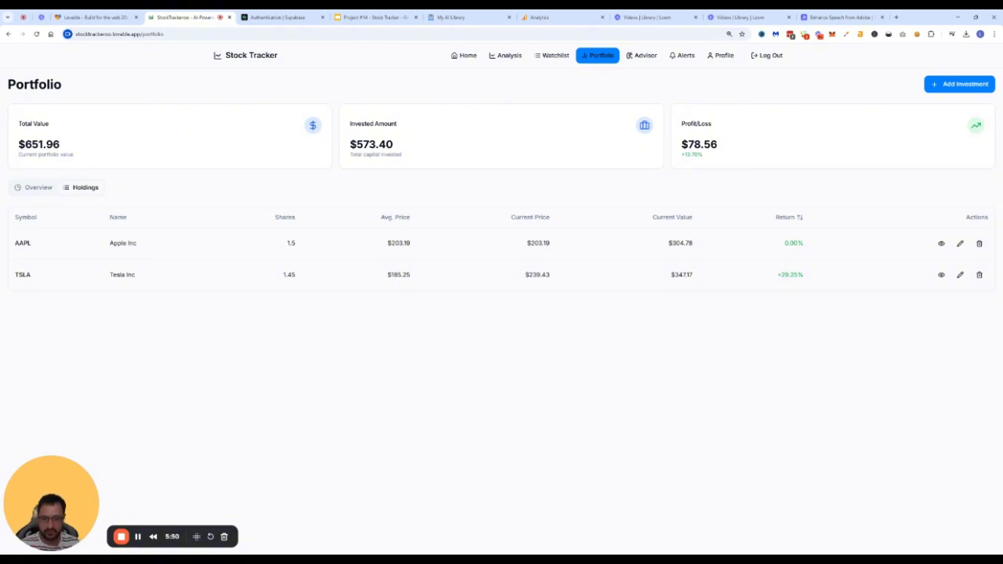
pyautogui.moveTo(862, 61)
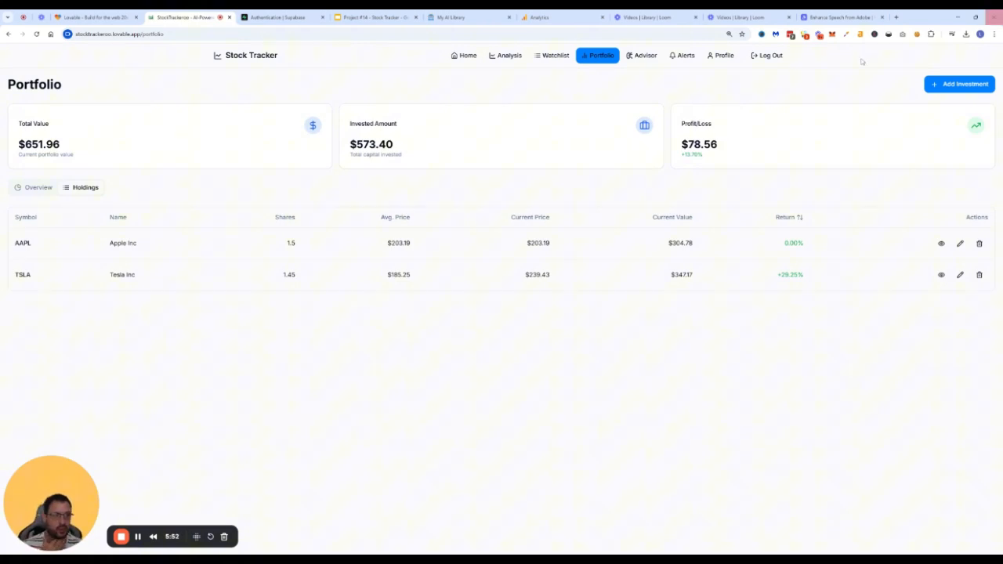
# - Show the AI Investment Advisor's top stock picks V, GOOGL and AMZN at desktop width
pyautogui.click(641, 55)
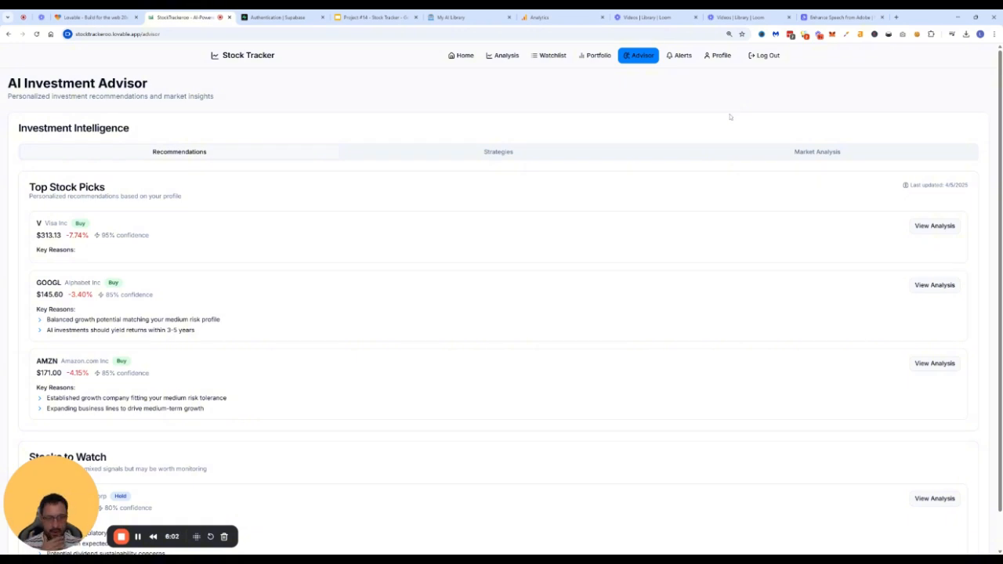
pyautogui.moveTo(914, 105)
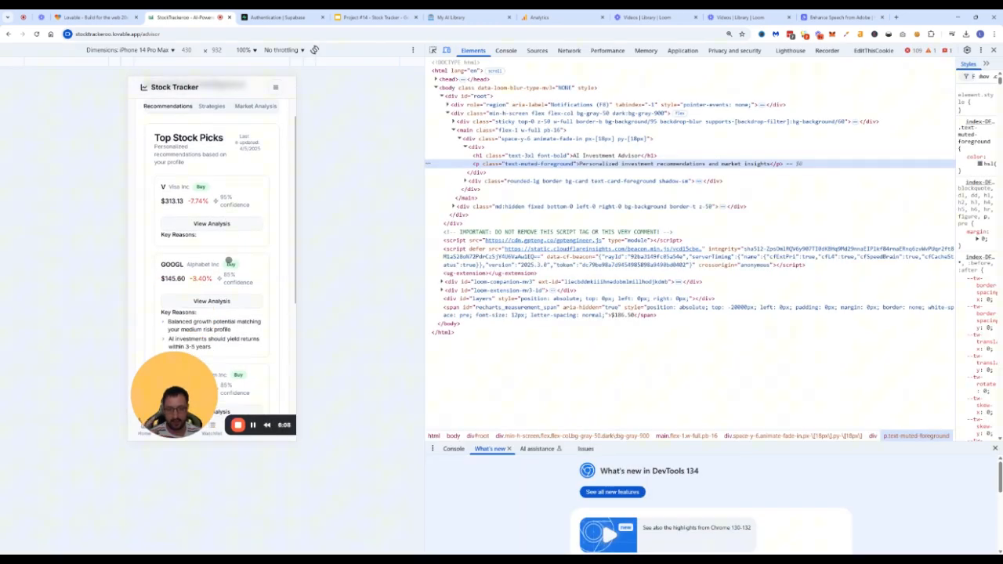
pyautogui.scroll(-3)
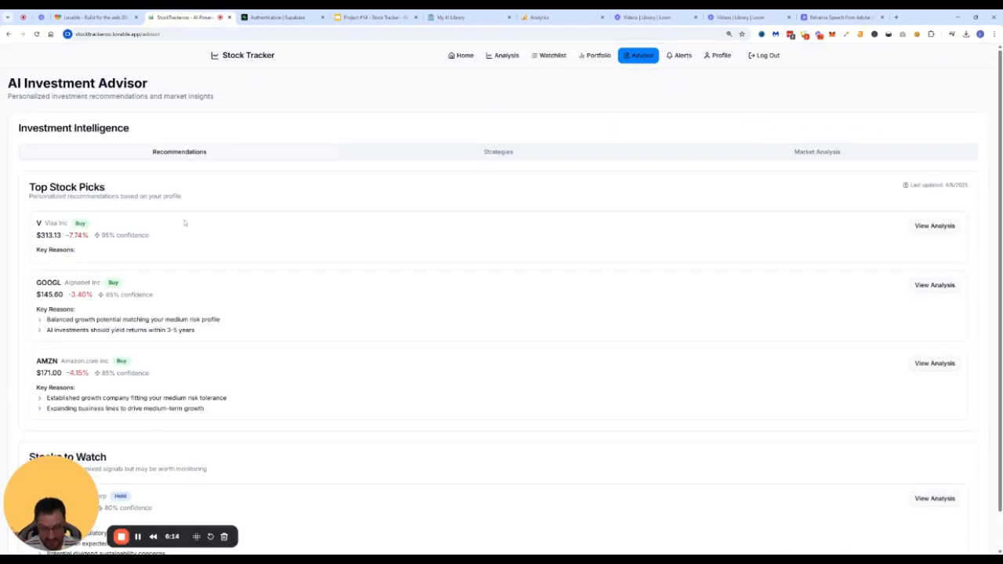
pyautogui.moveTo(355, 201)
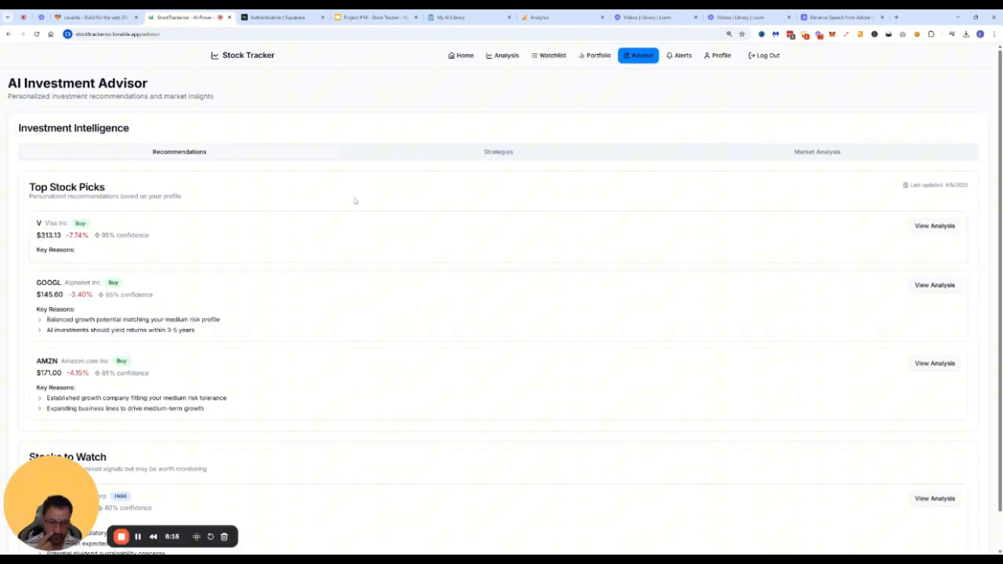
pyautogui.moveTo(536, 229)
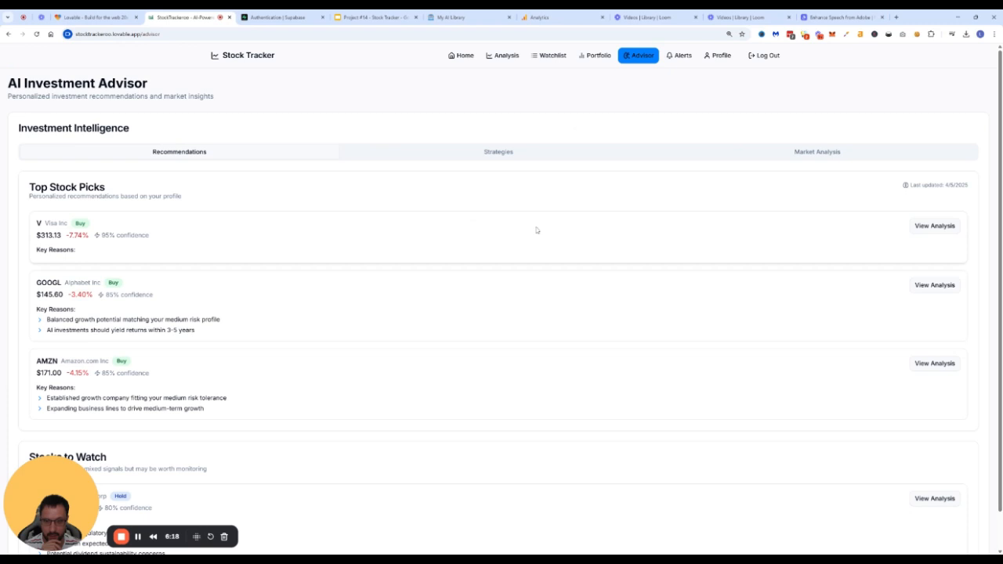
pyautogui.moveTo(935, 285)
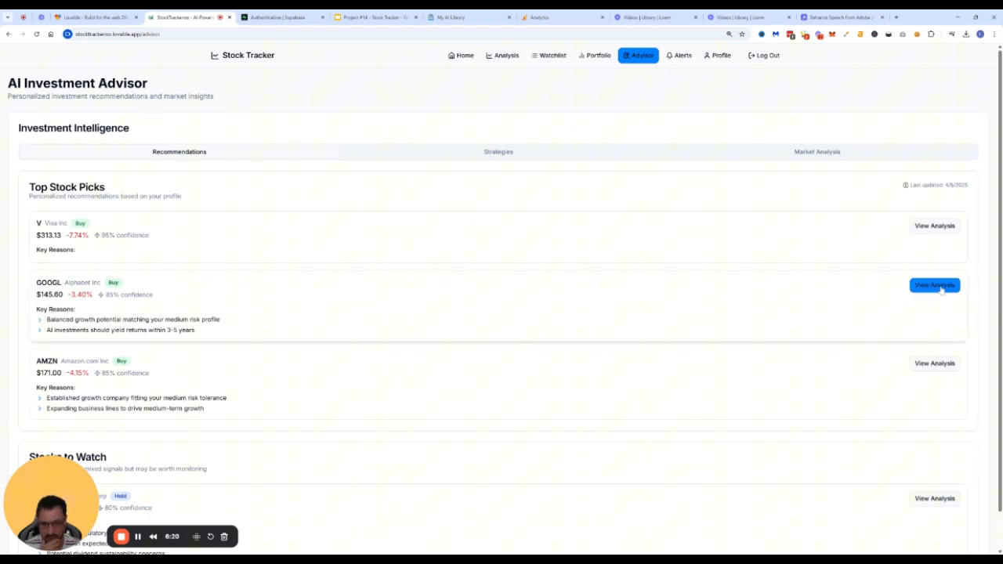
pyautogui.click(935, 285)
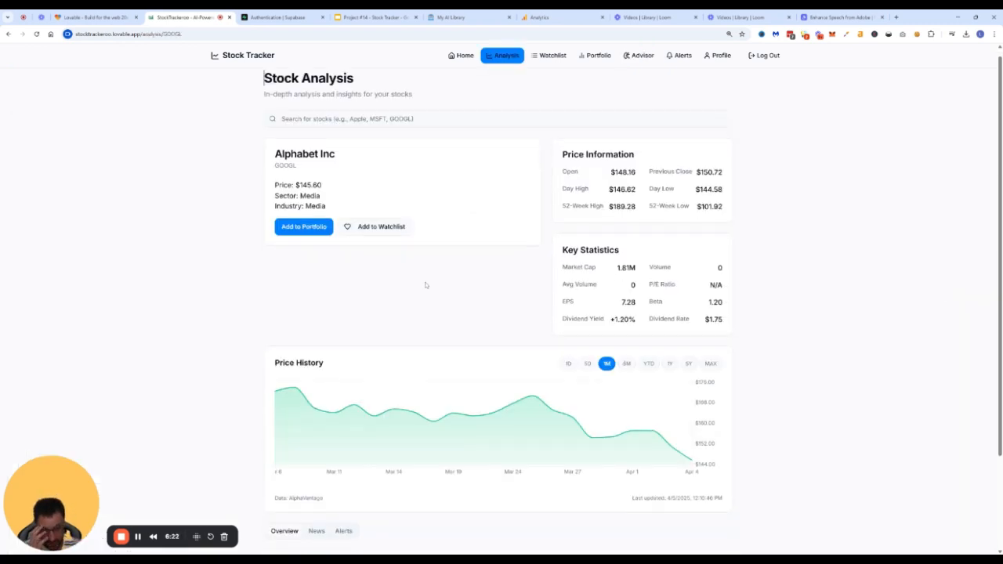
pyautogui.scroll(-3)
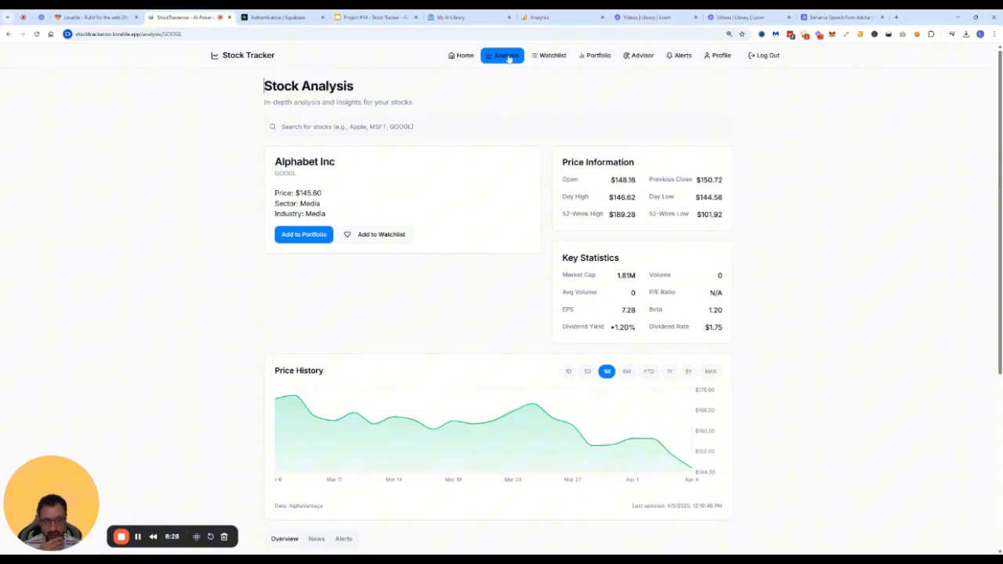
pyautogui.click(638, 55)
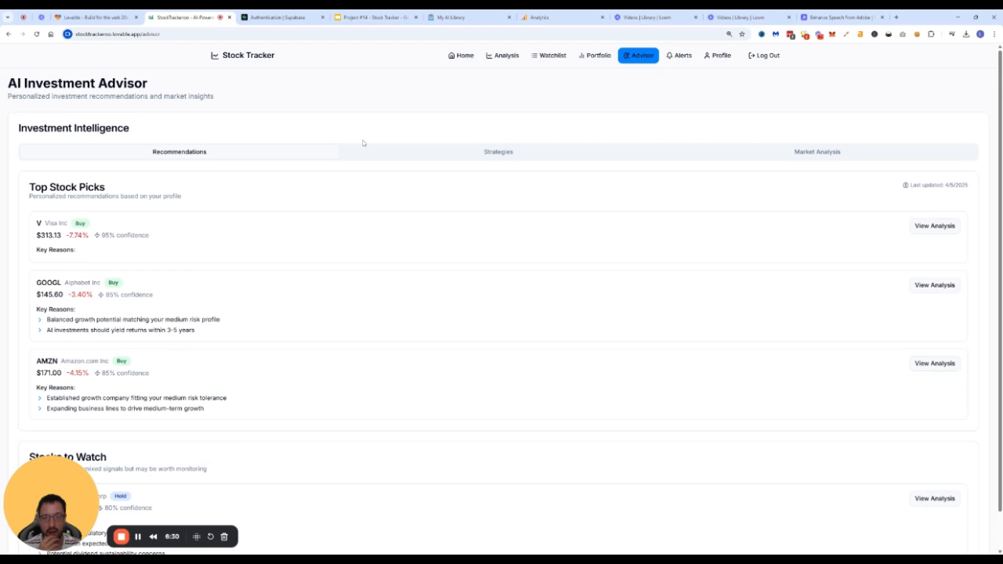
pyautogui.scroll(-3)
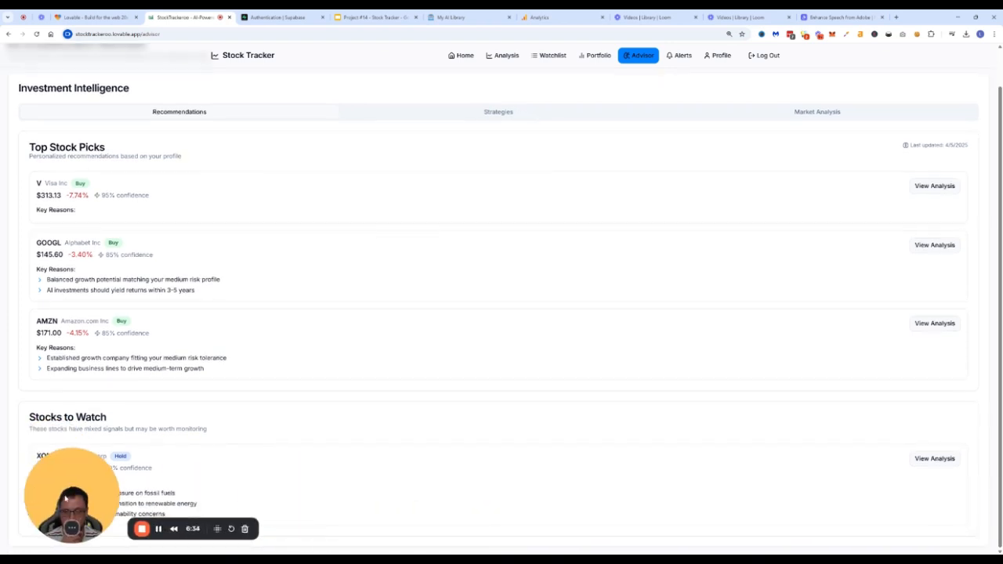
# - Browse the four strategies and Value Investing's Performance and Next Steps details, then return to the list
pyautogui.click(499, 111)
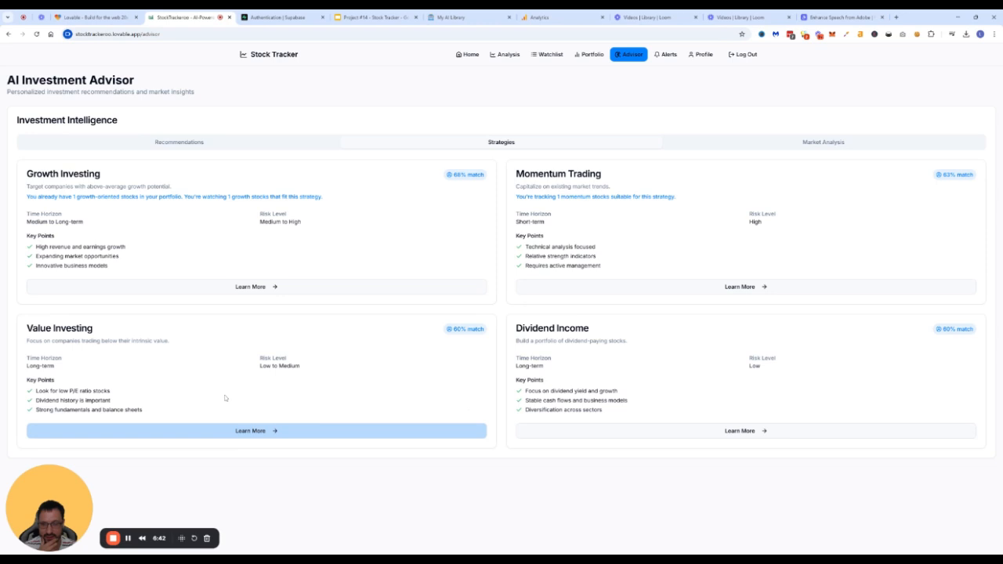
pyautogui.click(251, 429)
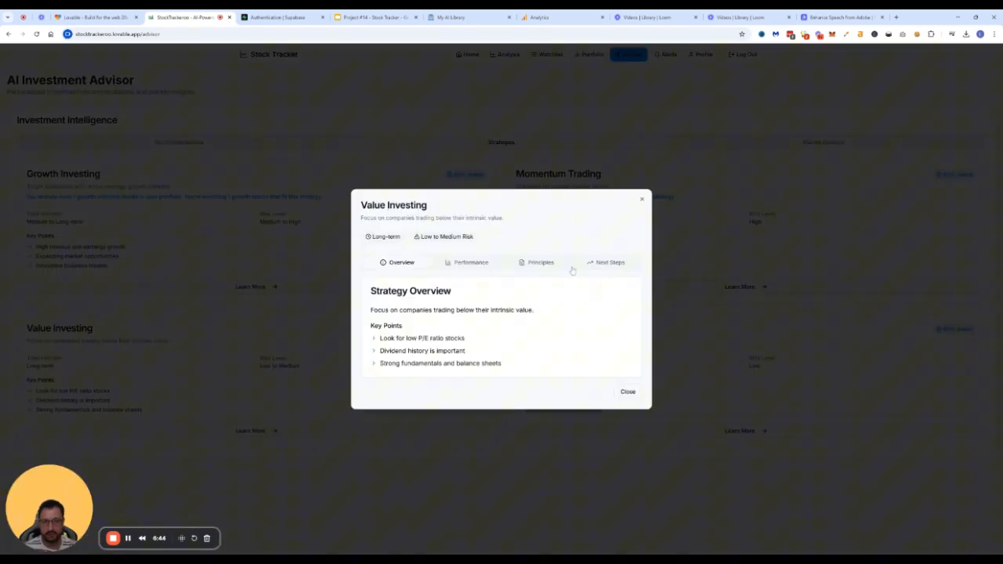
pyautogui.click(470, 263)
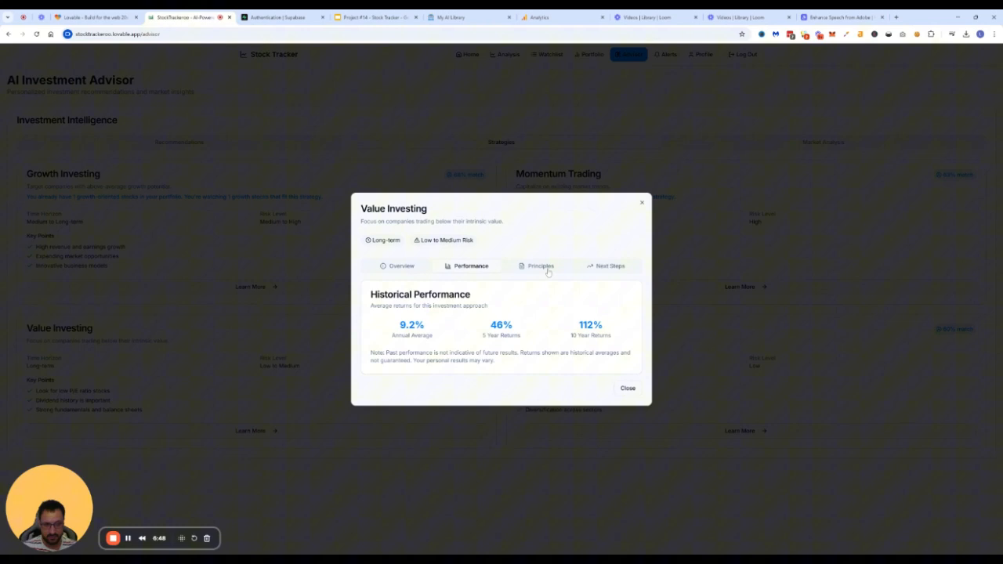
pyautogui.click(539, 266)
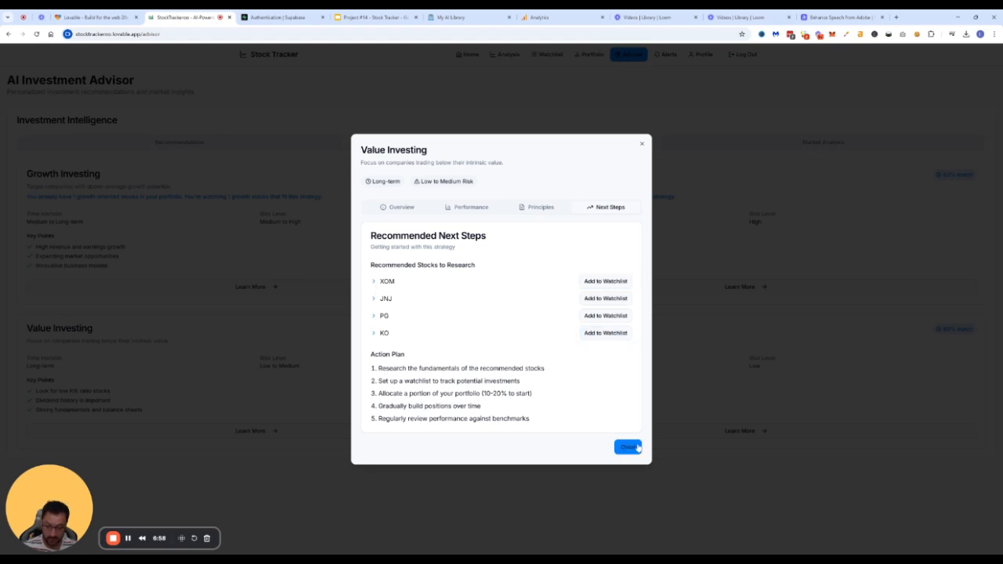
pyautogui.click(627, 447)
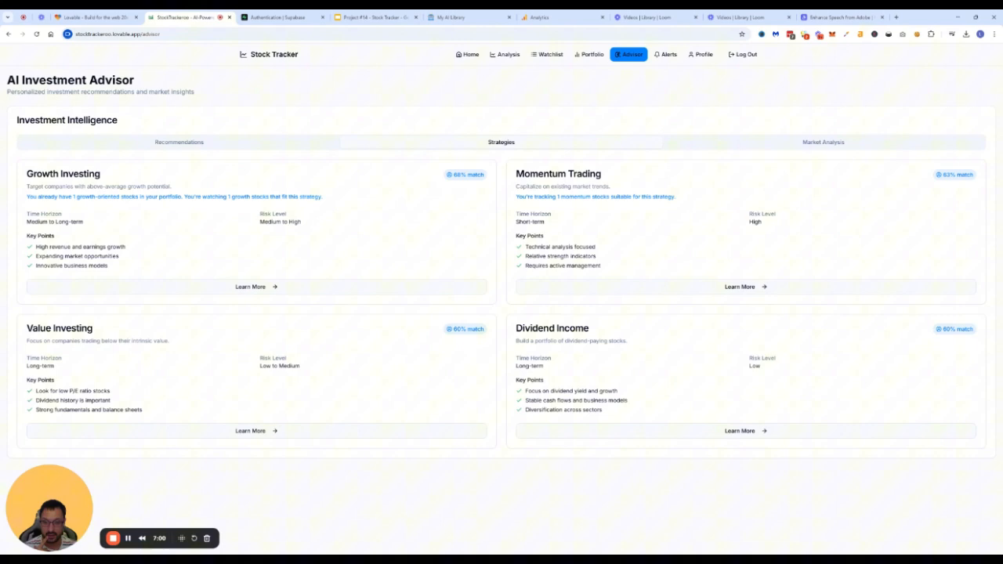
pyautogui.moveTo(615, 132)
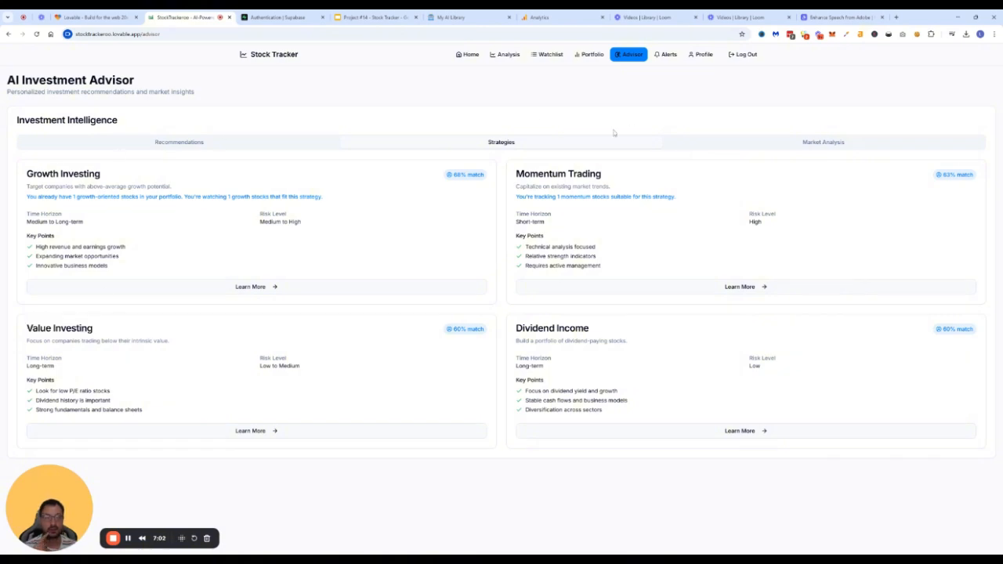
# - Show the Market Analysis with the current outlook and five-sector performance breakdown
pyautogui.click(819, 141)
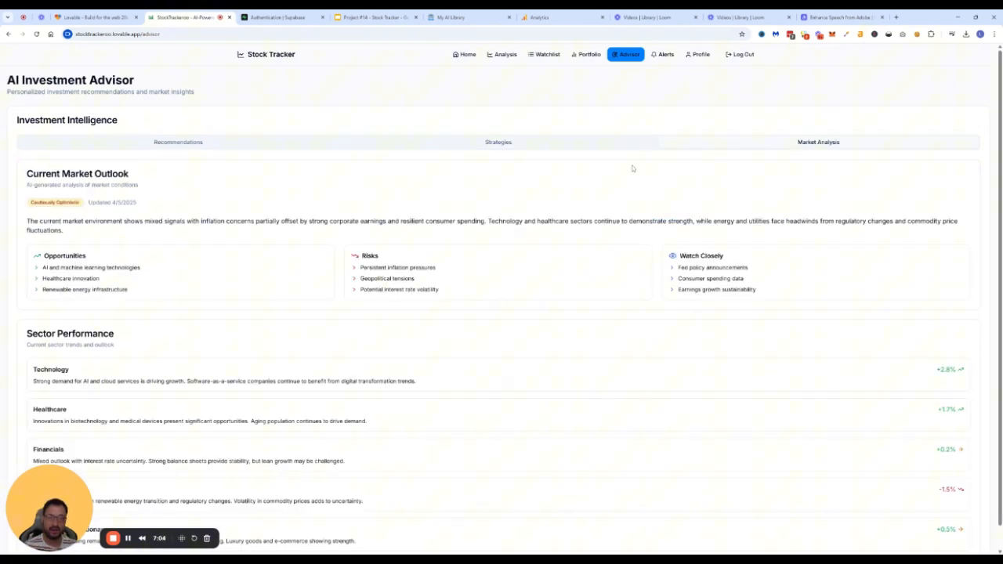
pyautogui.scroll(-3)
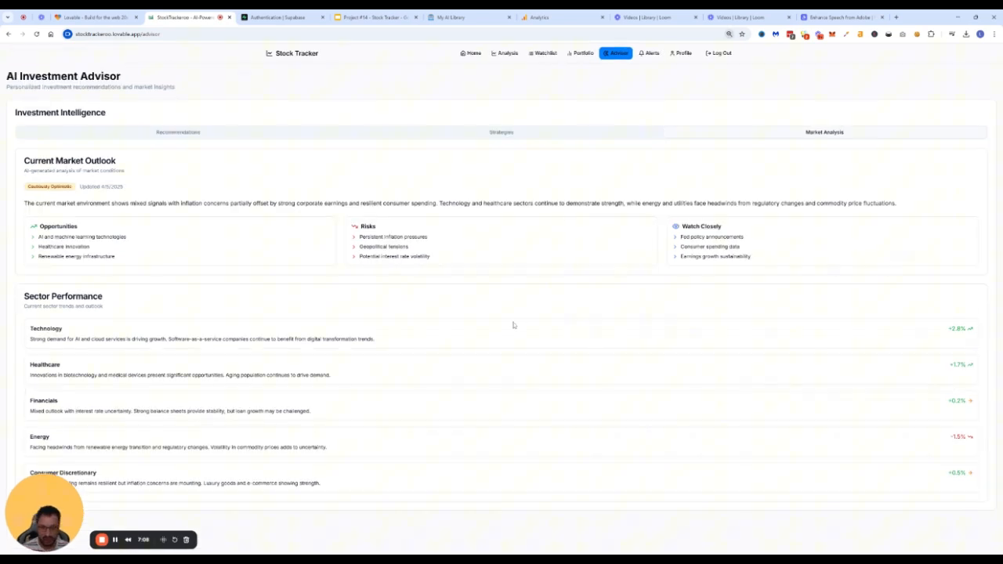
pyautogui.moveTo(329, 386)
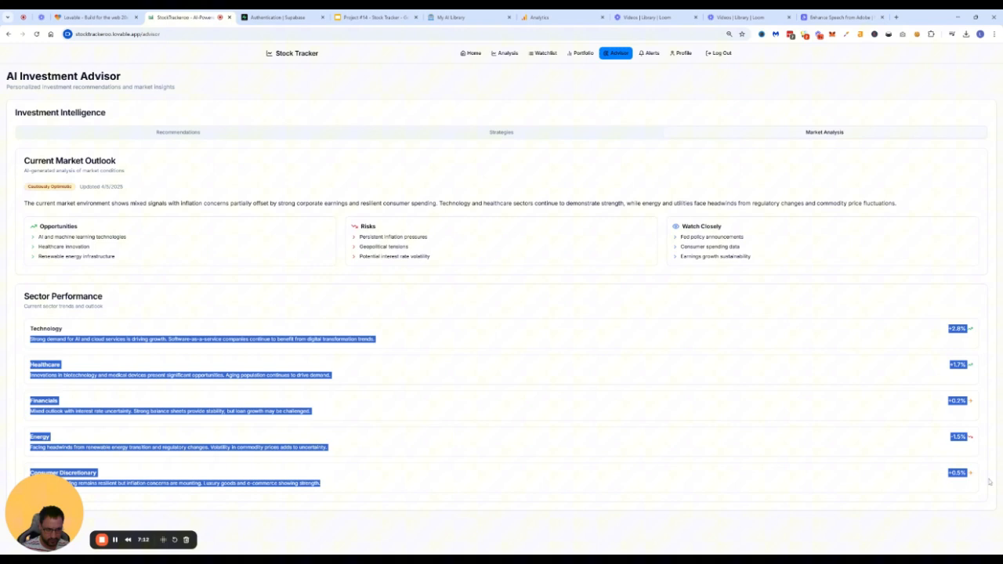
pyautogui.click(673, 336)
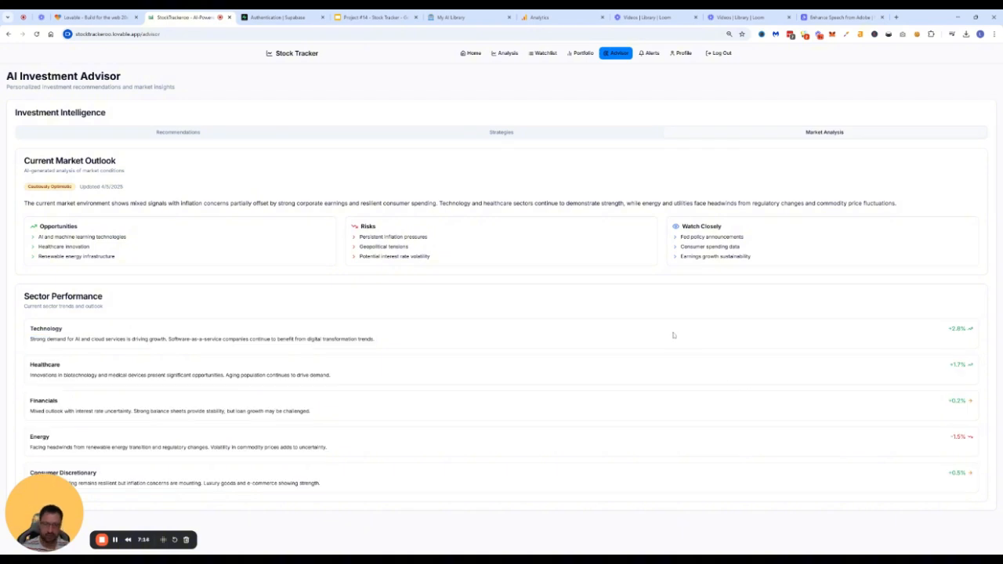
pyautogui.moveTo(617, 336)
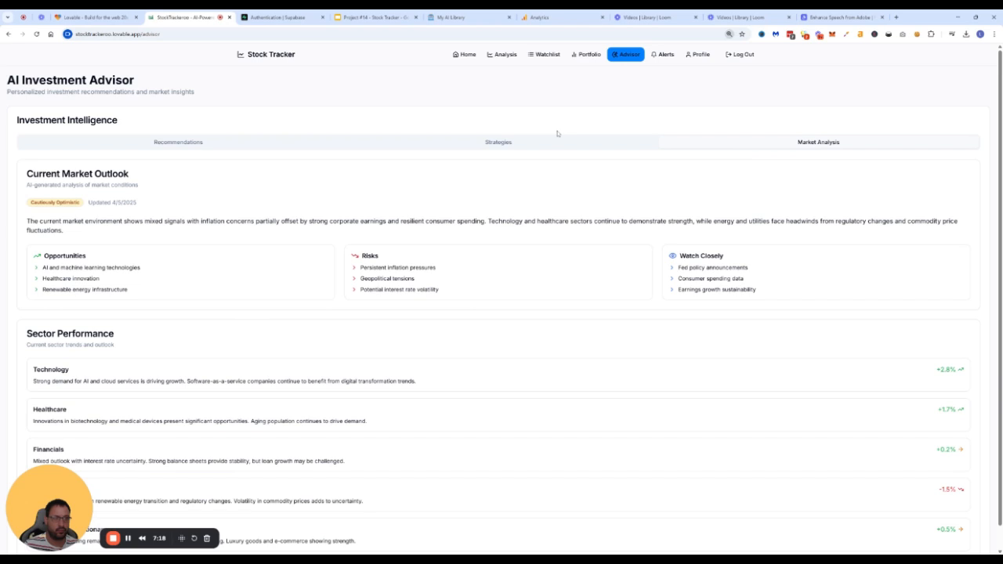
pyautogui.moveTo(784, 57)
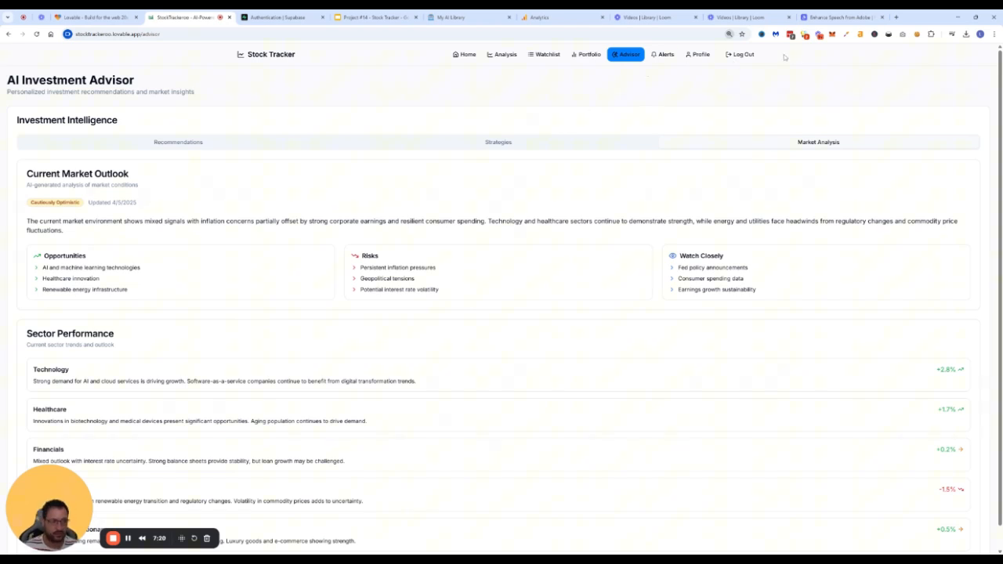
pyautogui.moveTo(690, 78)
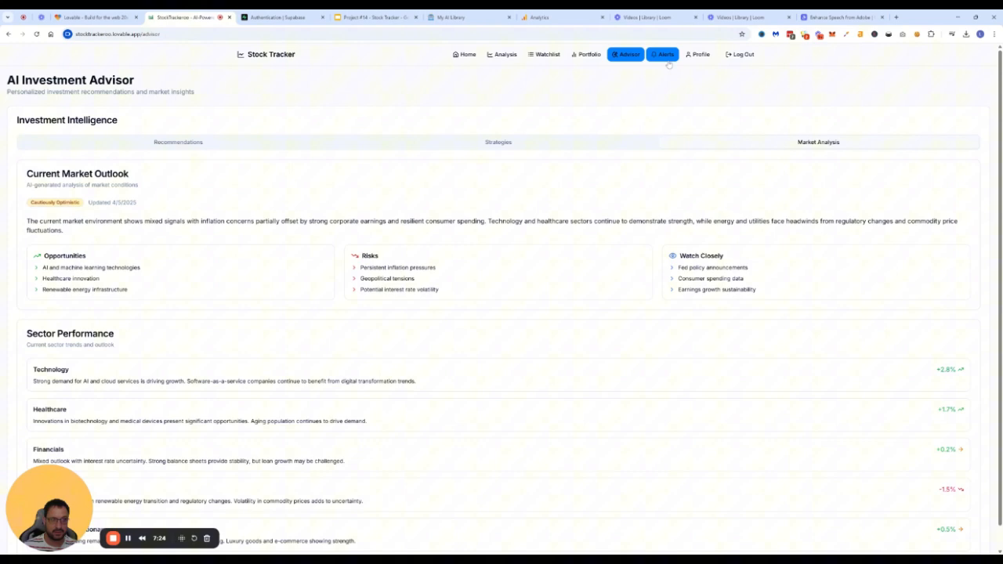
# - Show the Profile's Account tab with Growth, Energy and Financial Services preferences enabled
pyautogui.click(665, 54)
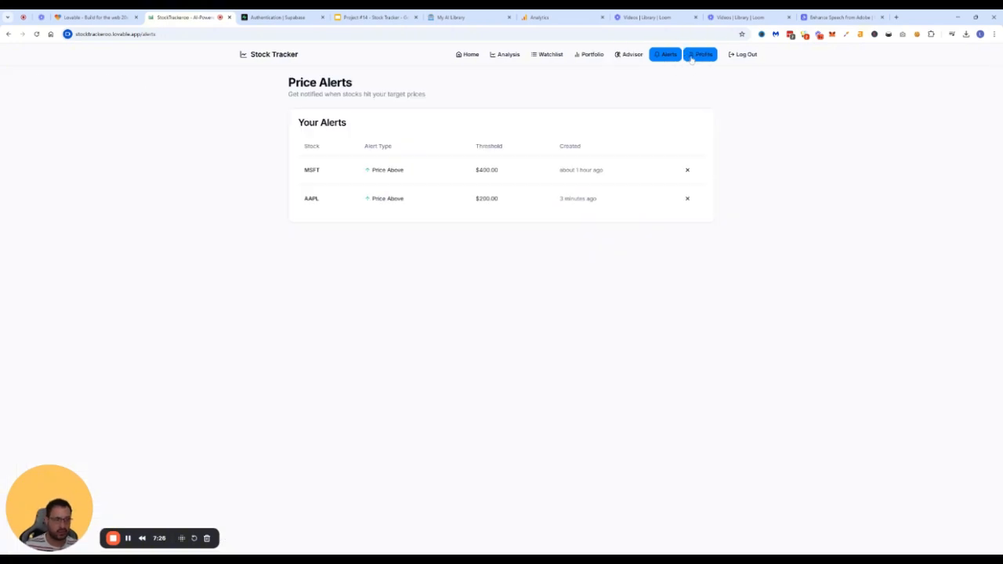
pyautogui.click(702, 53)
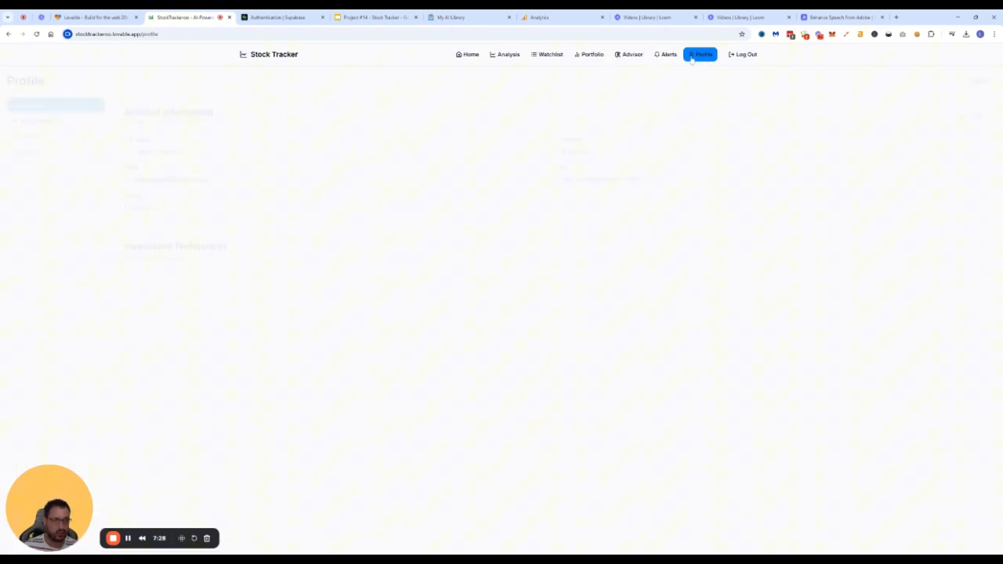
pyautogui.click(699, 54)
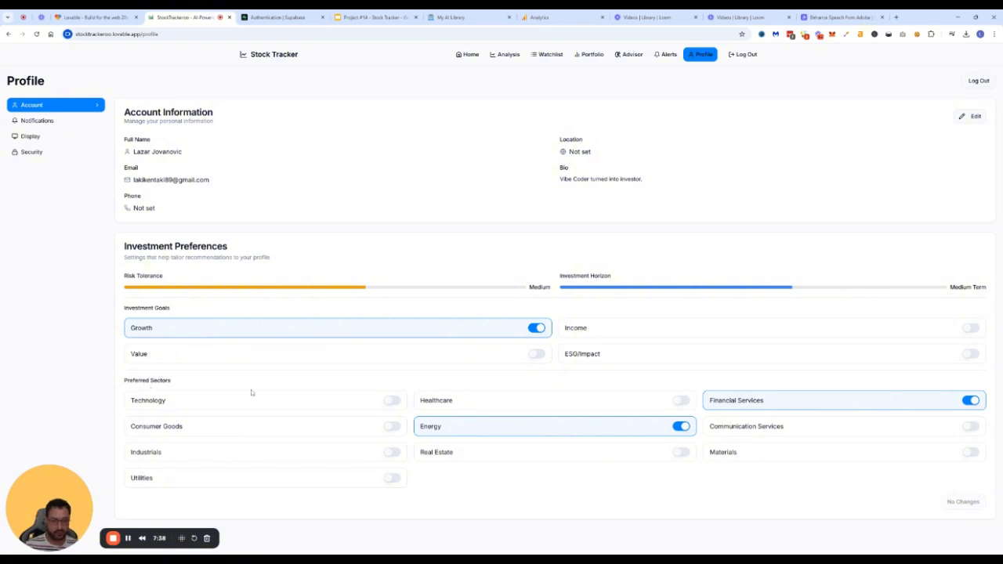
pyautogui.moveTo(589, 53)
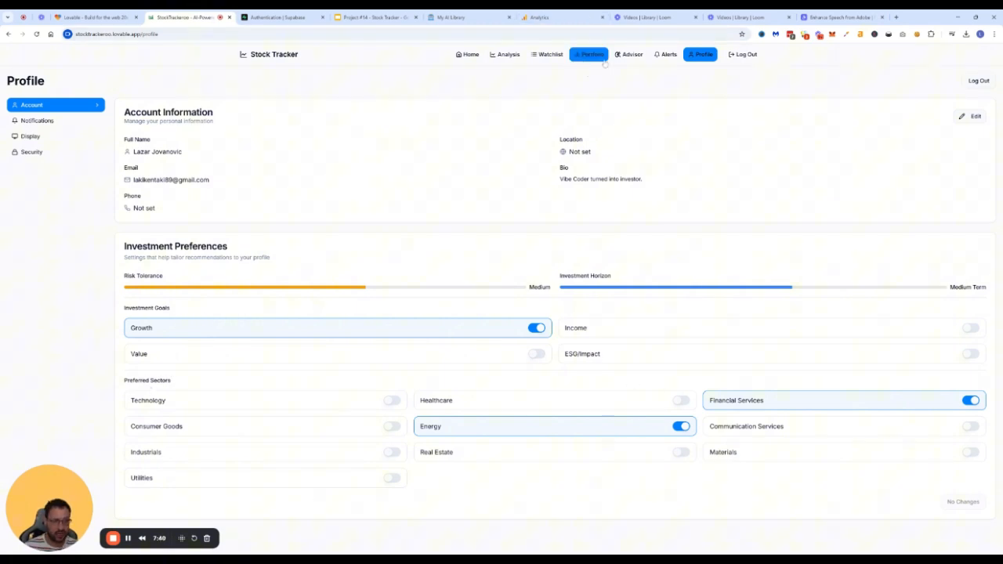
# - Show the advisor's Strategies with Growth Investing 85% and Momentum Trading 63% matches
pyautogui.click(632, 53)
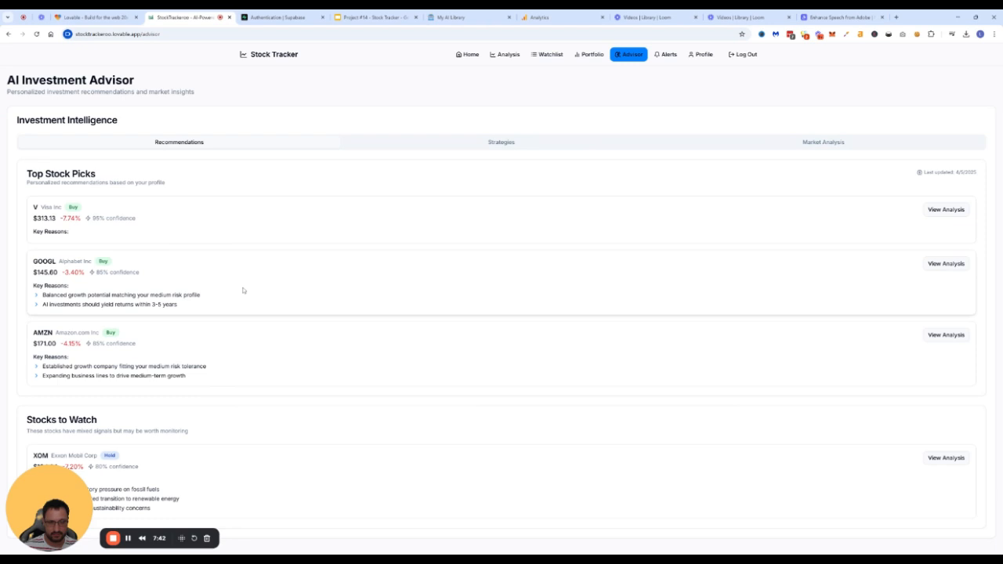
pyautogui.click(502, 142)
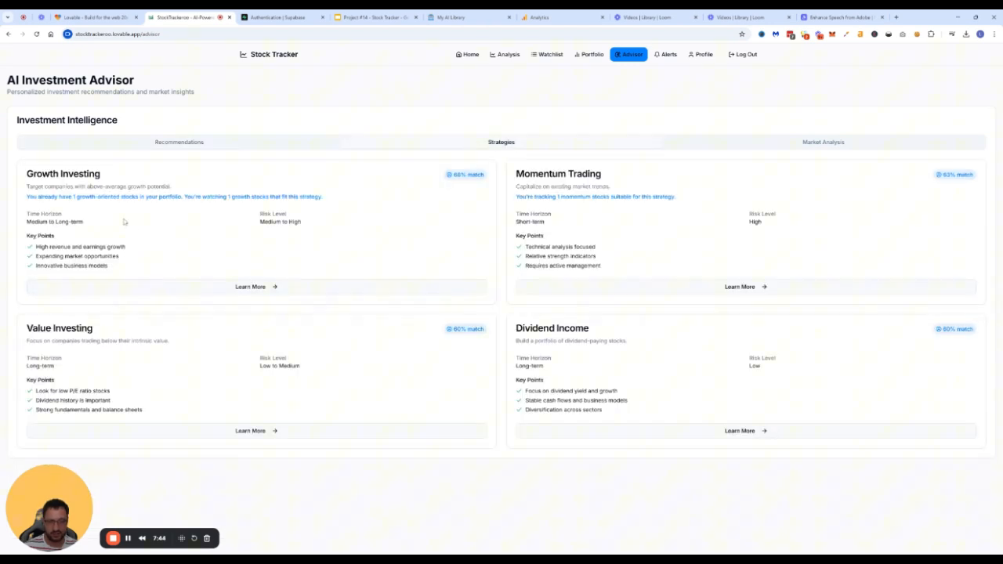
pyautogui.moveTo(355, 202)
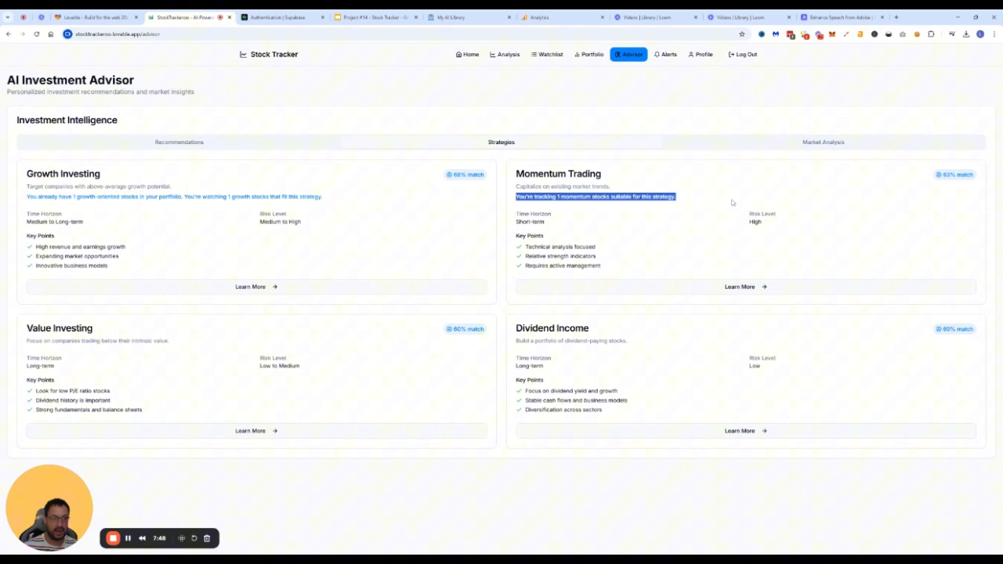
pyautogui.moveTo(687, 204)
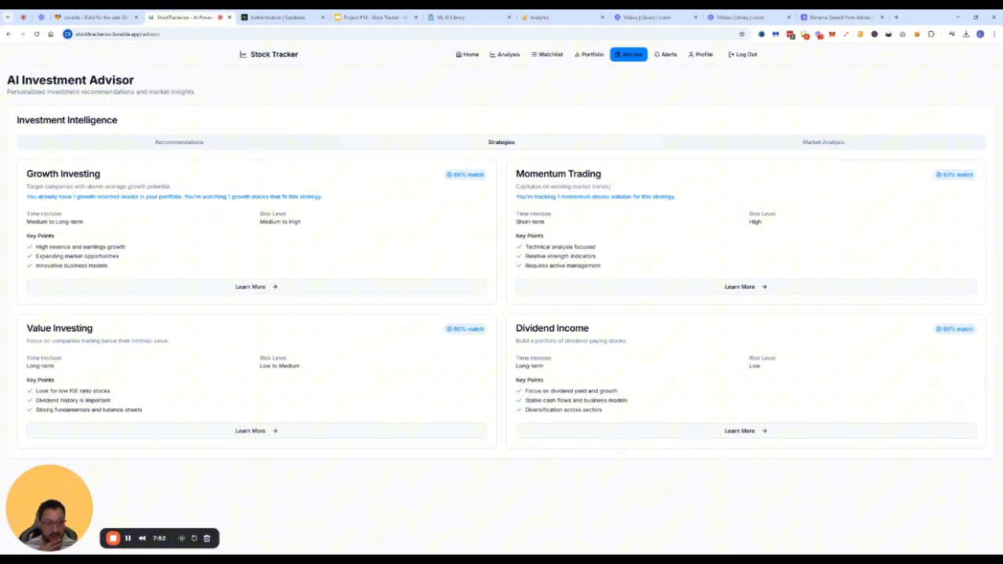
pyautogui.moveTo(680, 81)
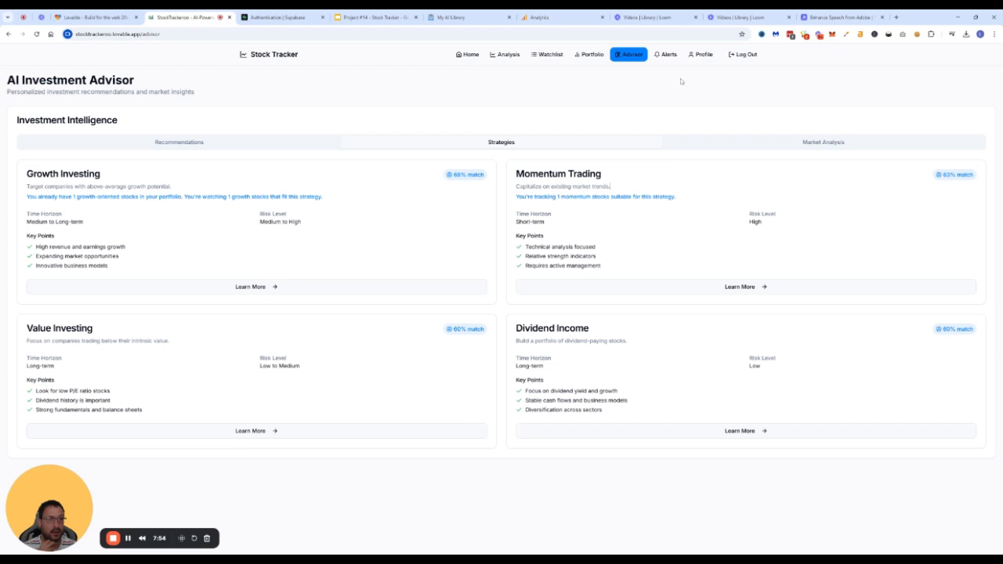
pyautogui.moveTo(619, 185)
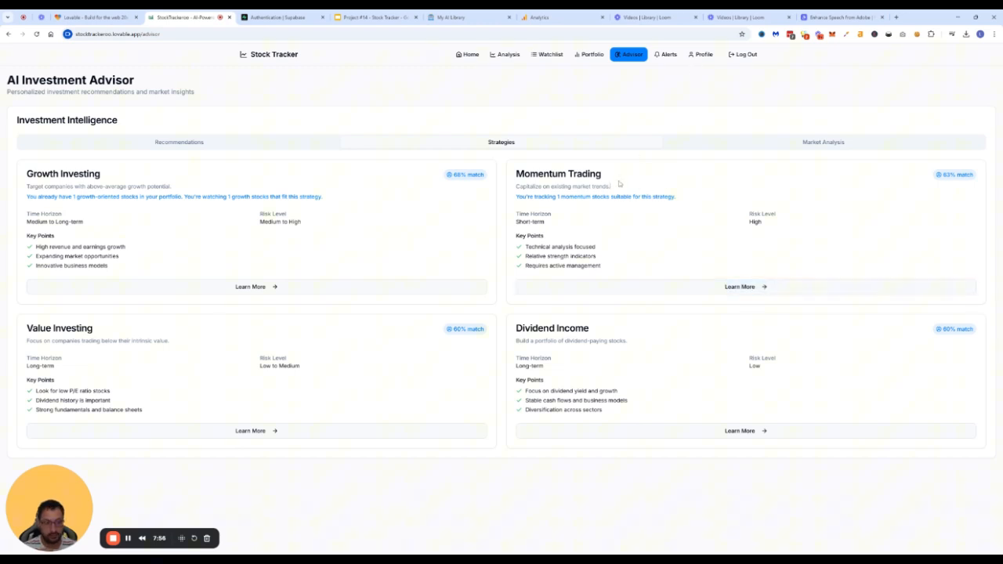
pyautogui.moveTo(517, 173); pyautogui.dragTo(611, 186)
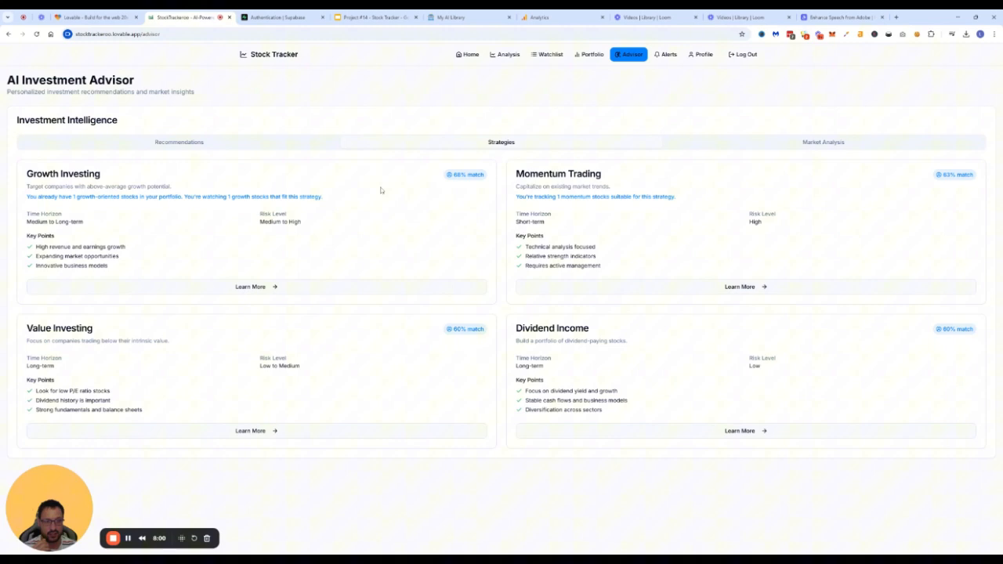
pyautogui.moveTo(392, 163)
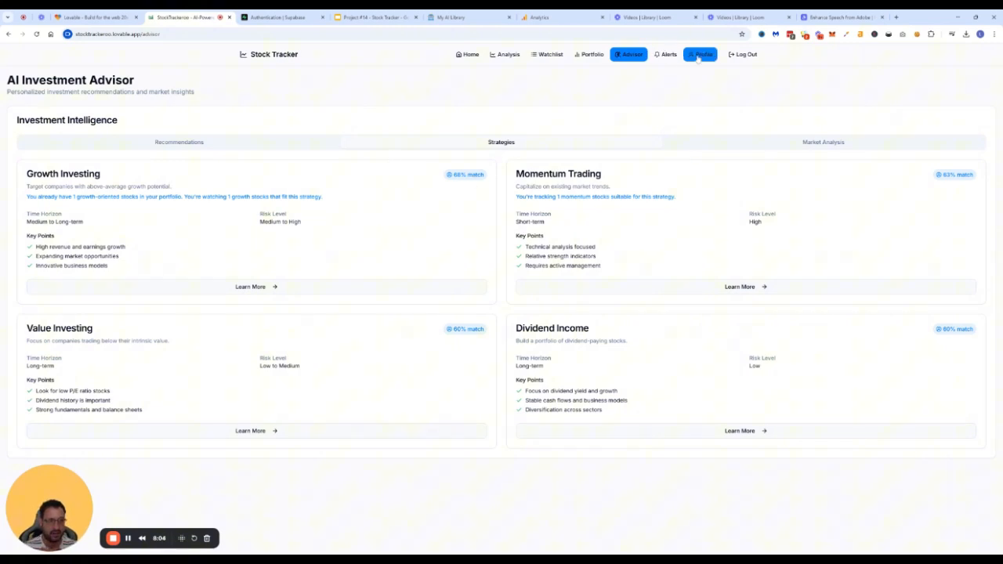
# - Step through the Profile's Notifications and Display preferences, ending on Security settings
pyautogui.click(699, 53)
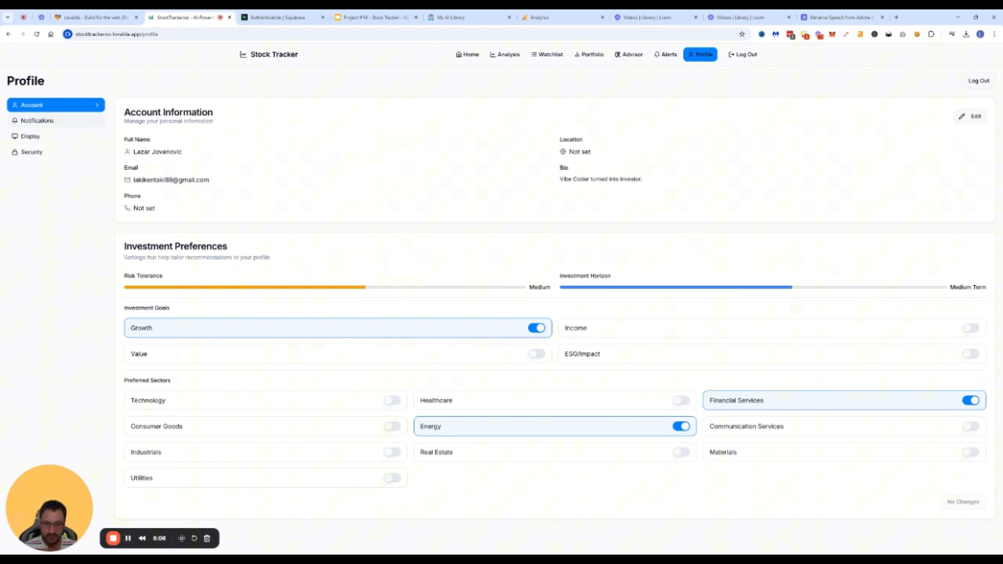
pyautogui.click(38, 119)
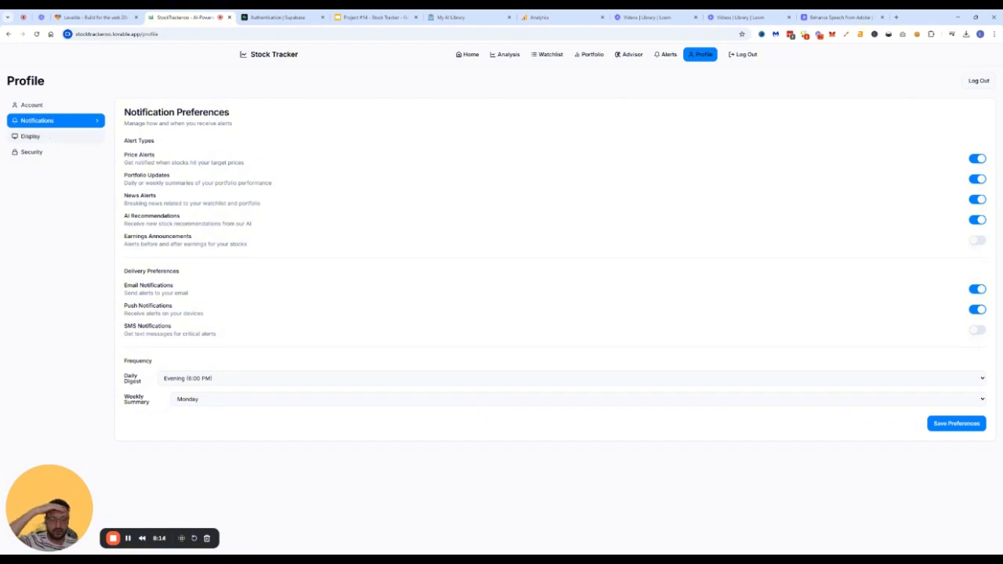
pyautogui.click(32, 135)
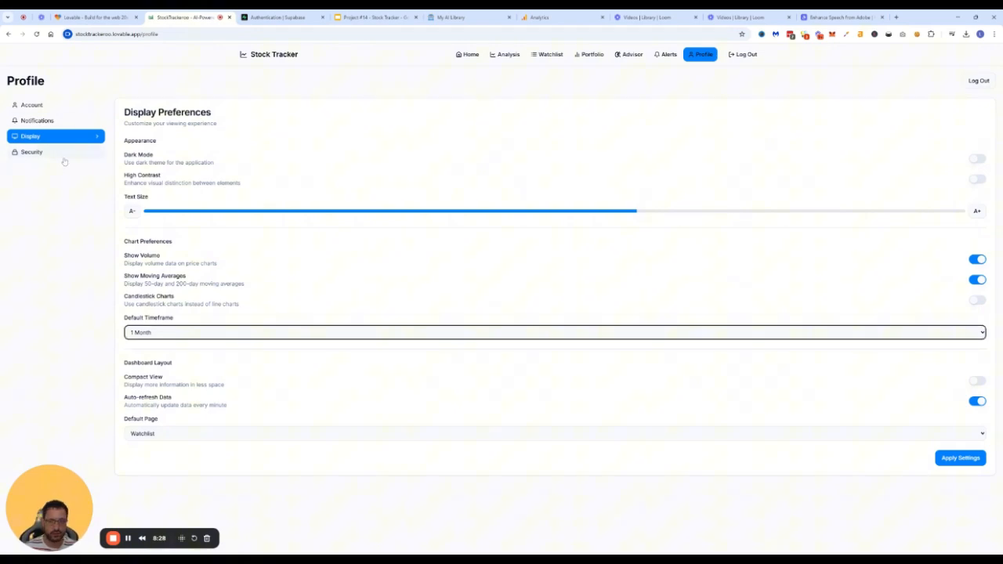
pyautogui.click(31, 151)
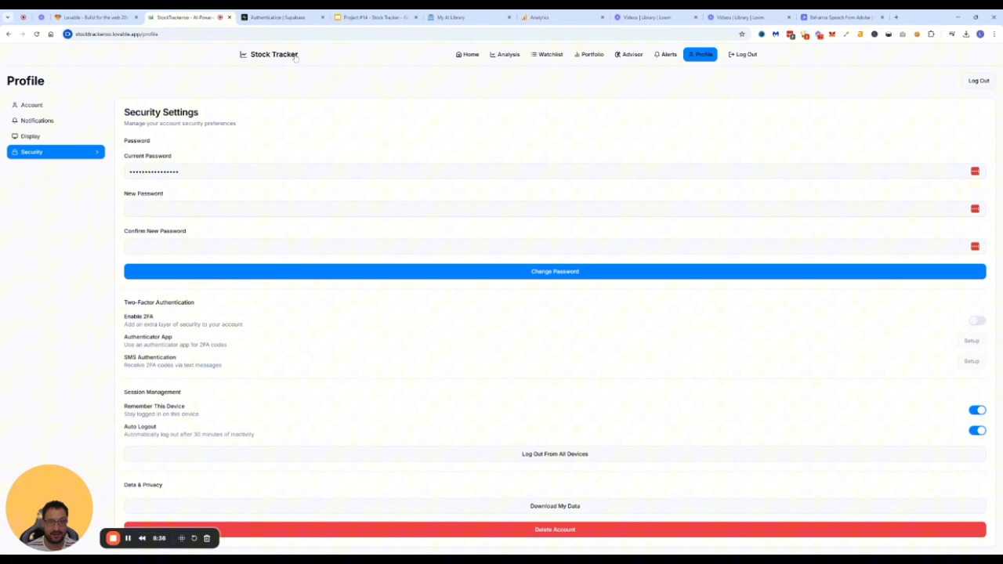
# - Scroll the home page's how-it-works steps and market news, then return to the slide deck
pyautogui.click(468, 54)
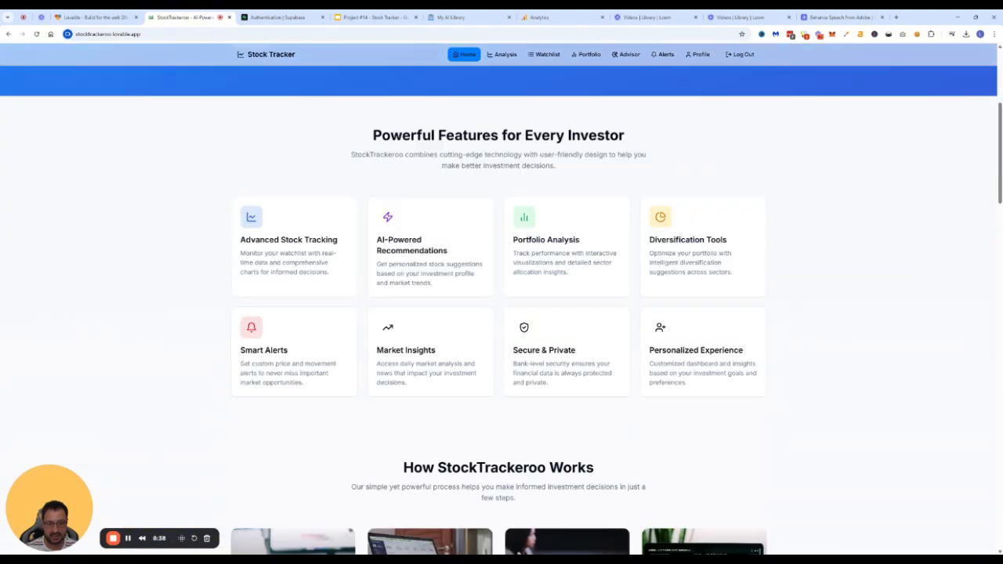
pyautogui.scroll(-3)
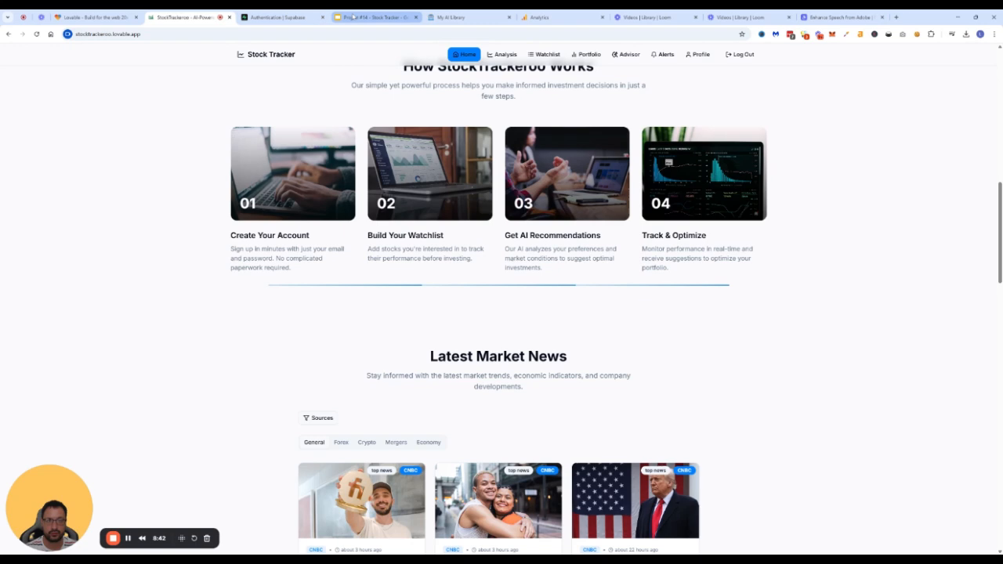
pyautogui.click(368, 16)
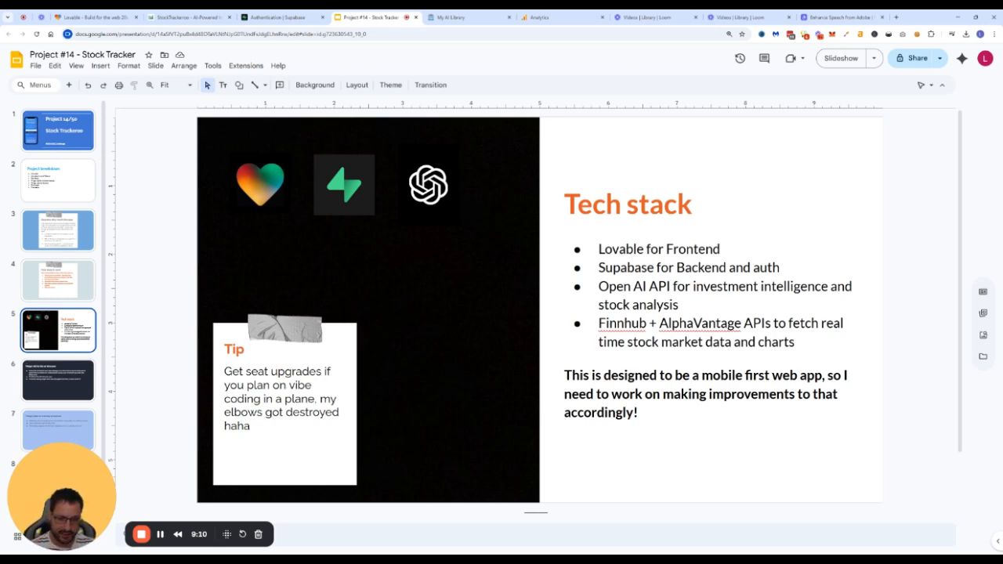
# - Show the Tech stack slide, then move on to 'Things I did for the 1st time ever'
pyautogui.doubleClick(700, 323)
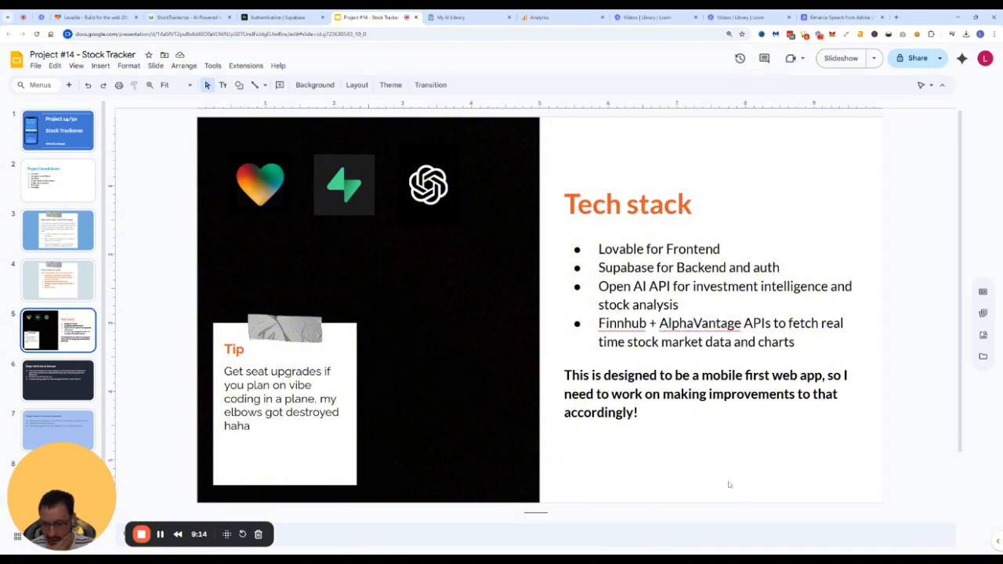
pyautogui.moveTo(724, 480)
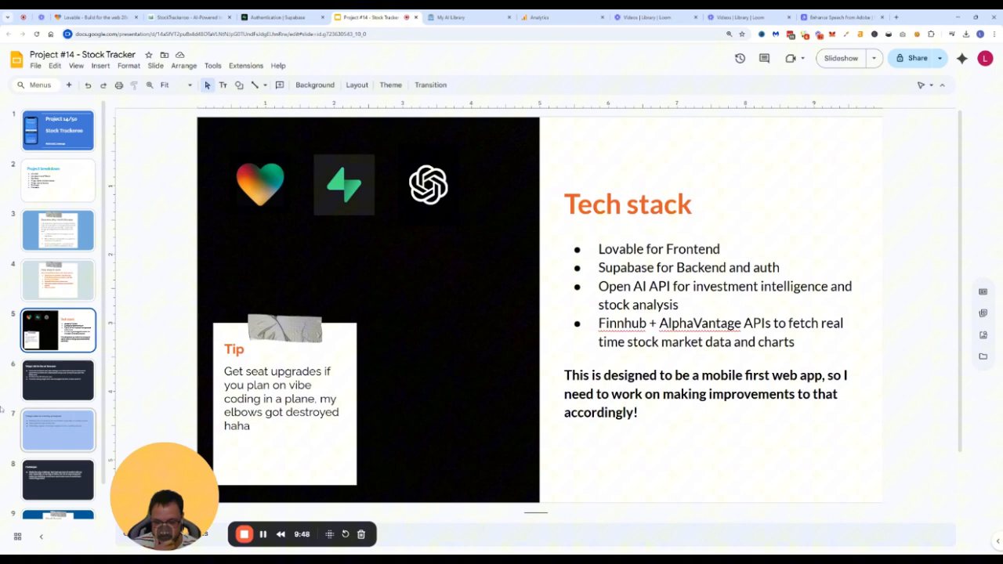
pyautogui.click(58, 381)
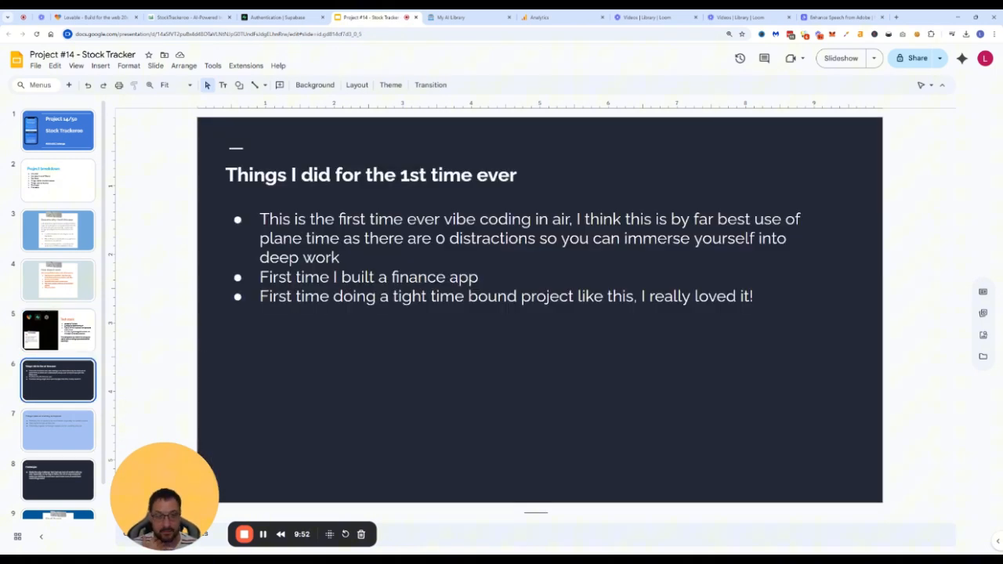
pyautogui.moveTo(213, 338)
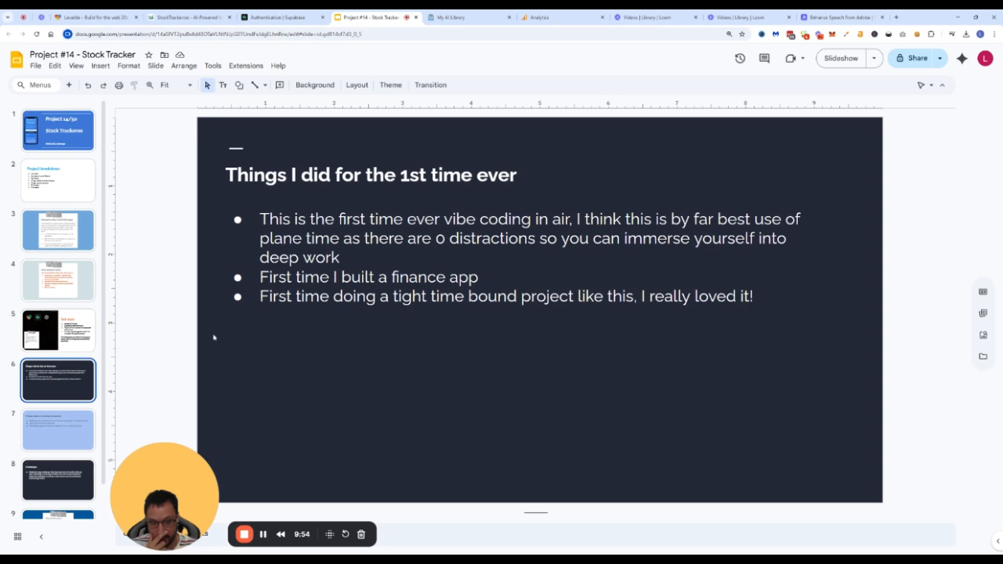
pyautogui.moveTo(163, 321)
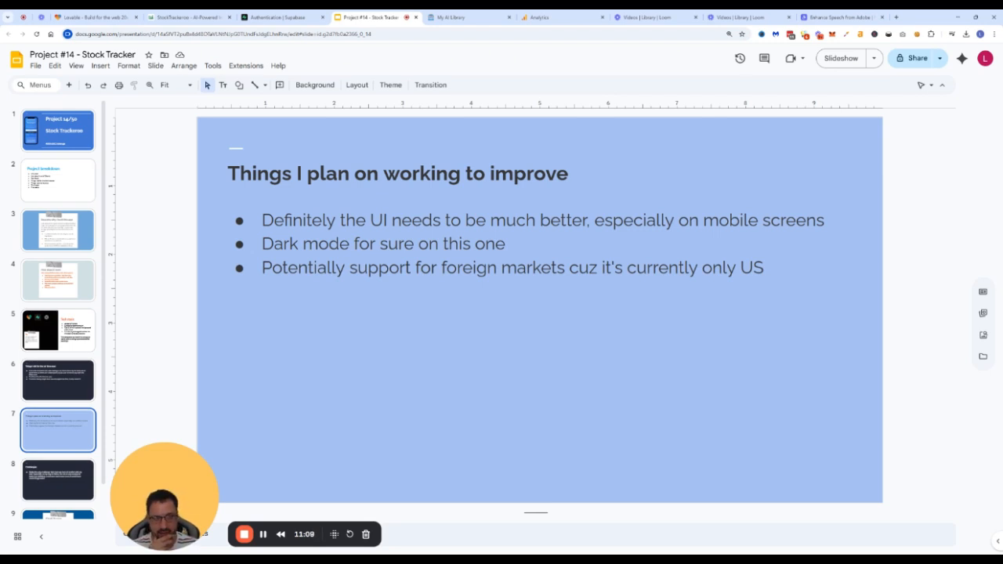
pyautogui.click(58, 480)
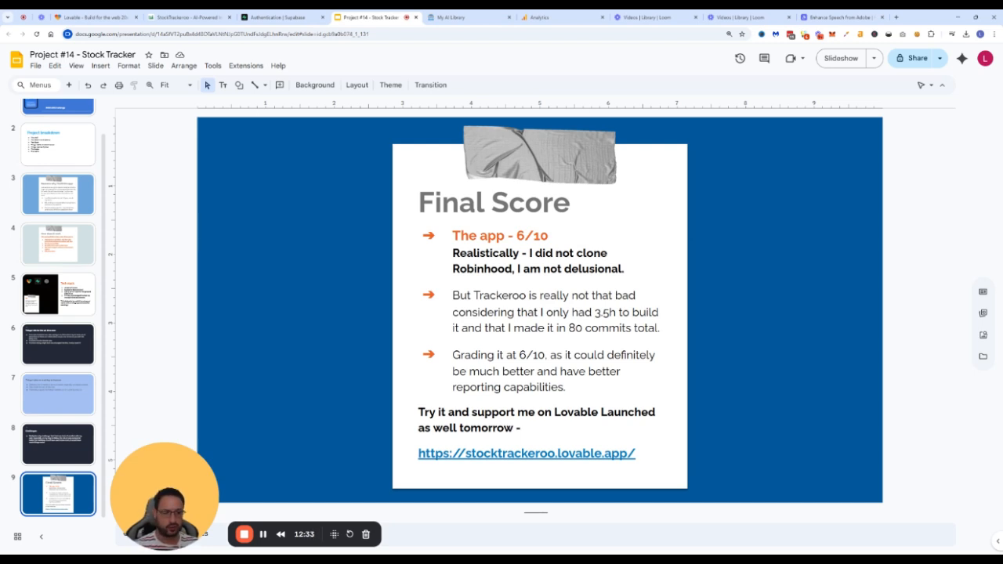
pyautogui.moveTo(765, 323)
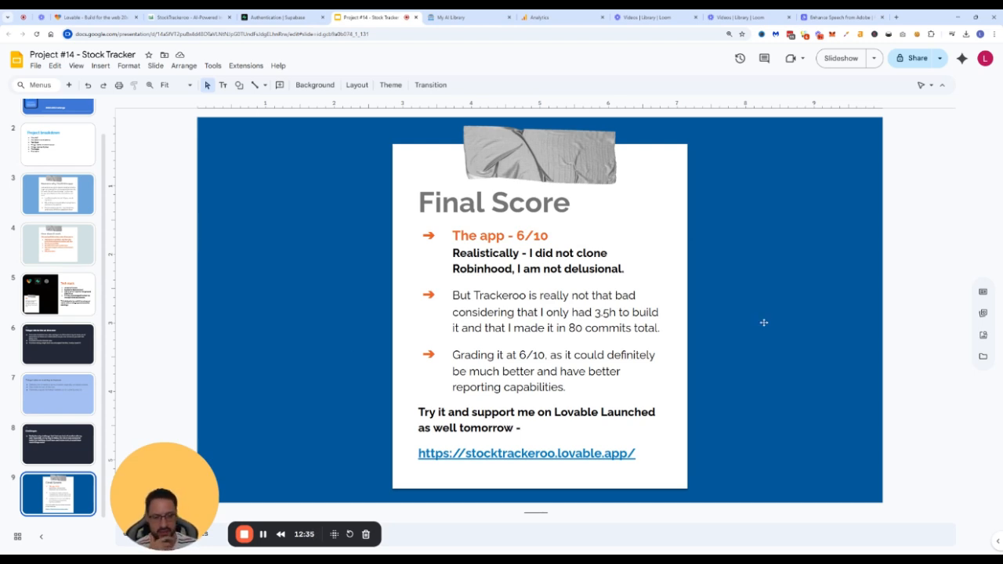